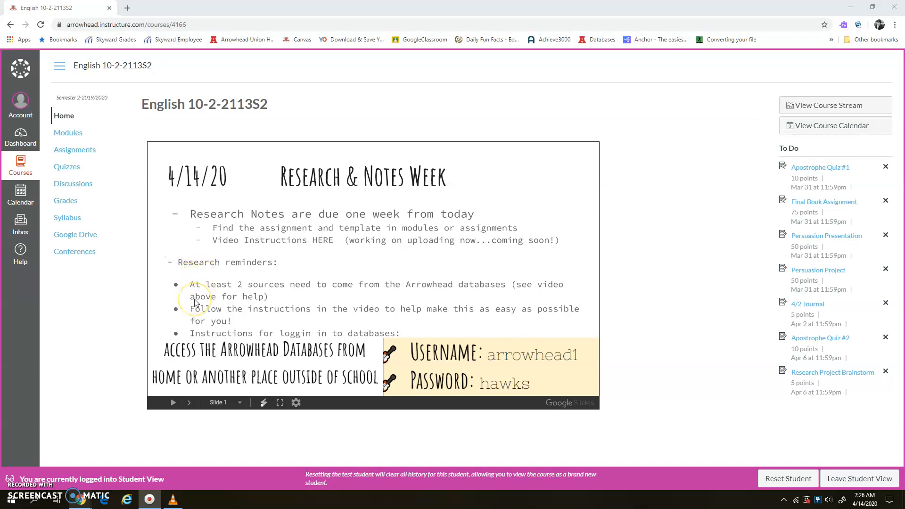
{"action": "mouse_move", "coordinate": [277, 290]}
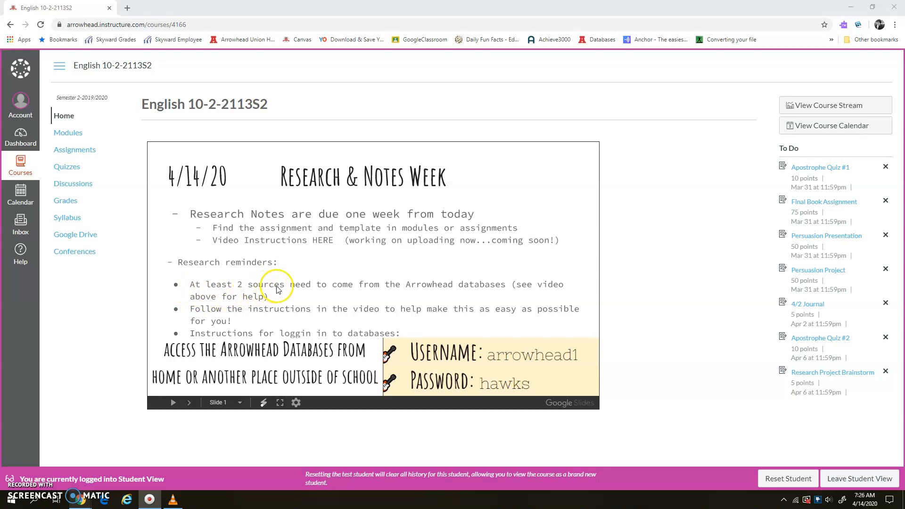
{"action": "mouse_move", "coordinate": [452, 296]}
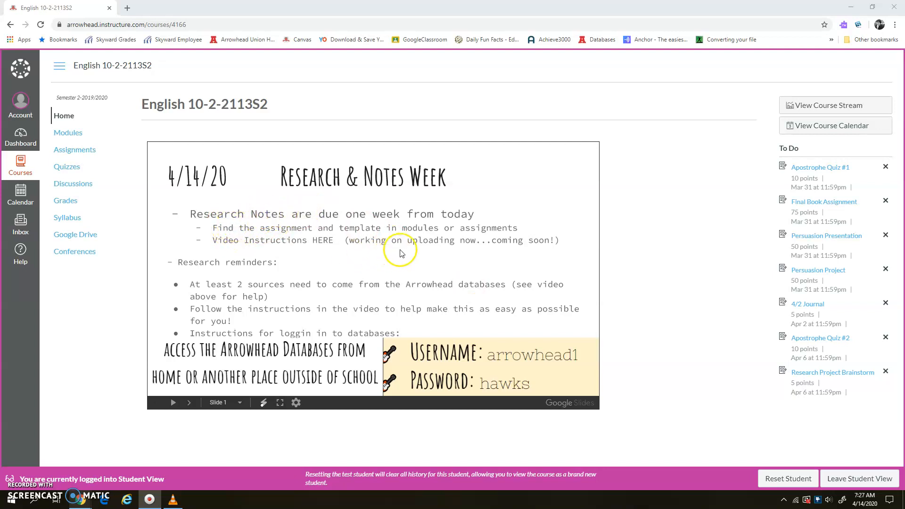
{"action": "mouse_move", "coordinate": [545, 246]}
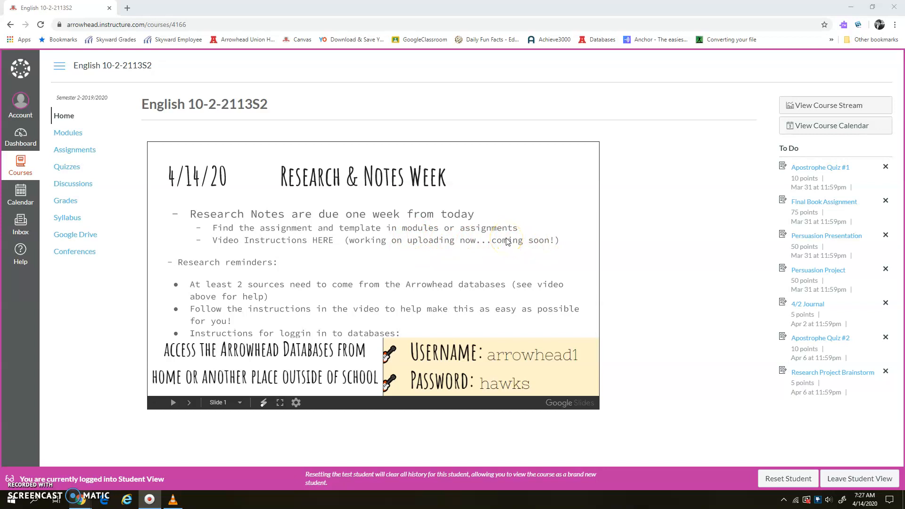
{"action": "mouse_move", "coordinate": [741, 350]}
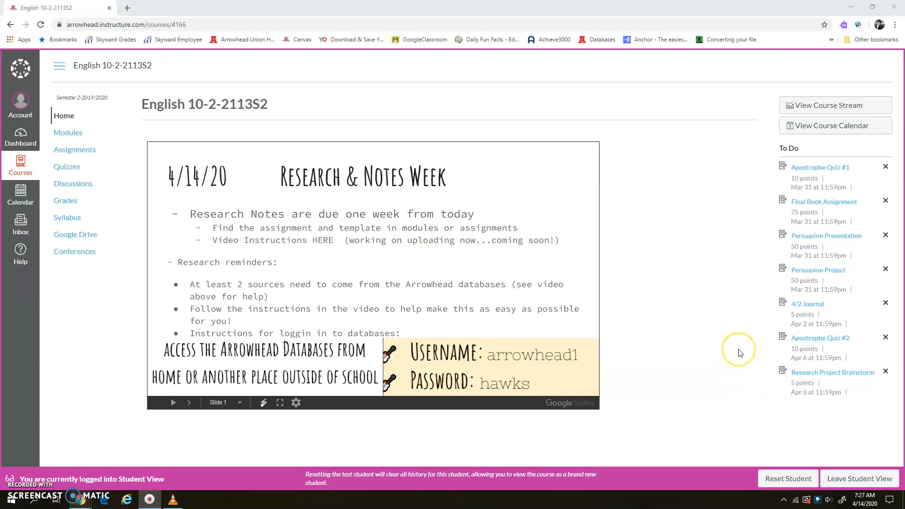
{"action": "mouse_move", "coordinate": [740, 353]}
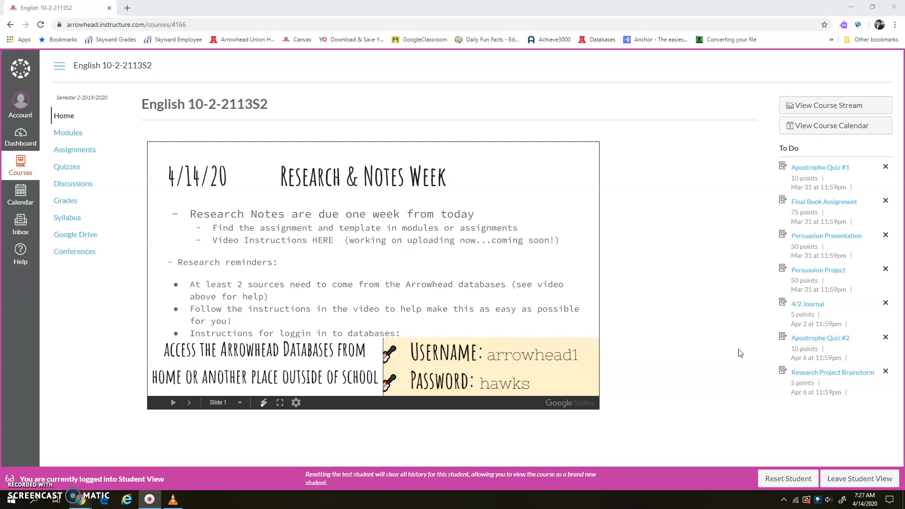
{"action": "mouse_move", "coordinate": [281, 241]}
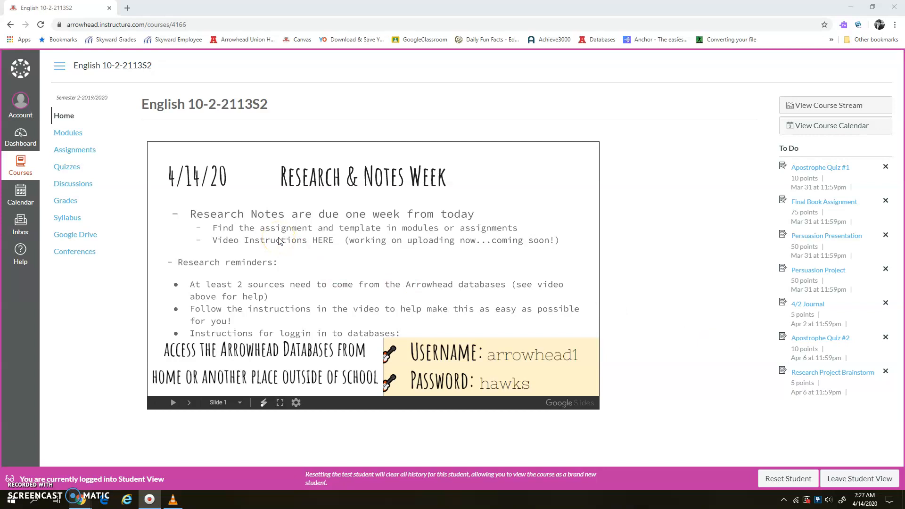
{"action": "mouse_move", "coordinate": [125, 7]}
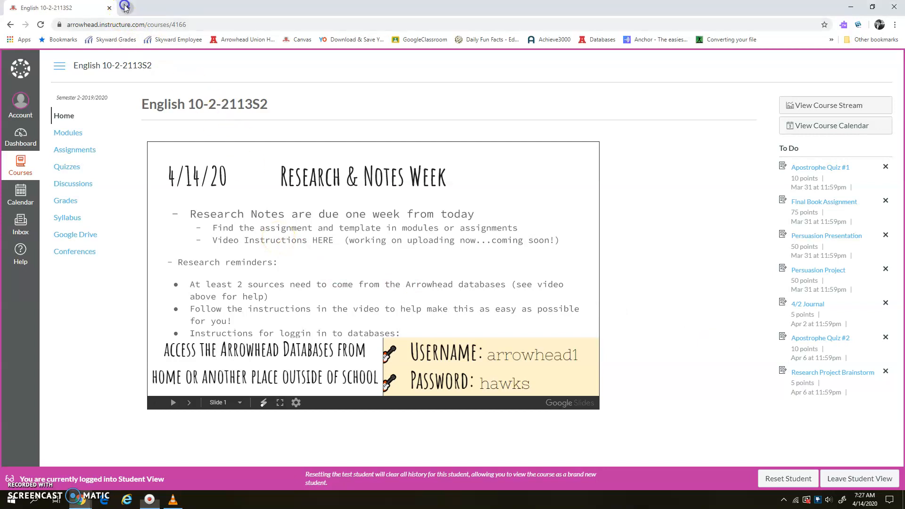
From a new tab, reach the Arrowhead district site's Student Resources and sign in to ClassLink LaunchPad.
{"action": "left_click", "coordinate": [125, 8]}
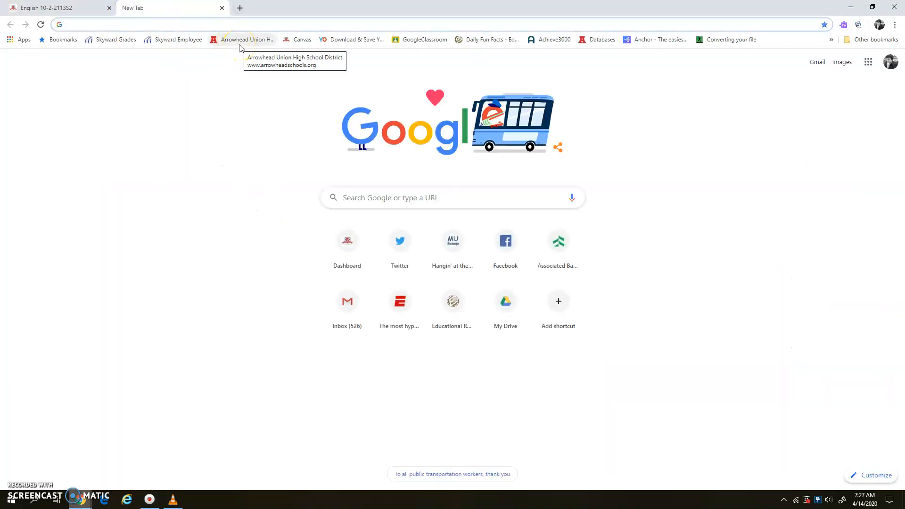
{"action": "left_click", "coordinate": [247, 39]}
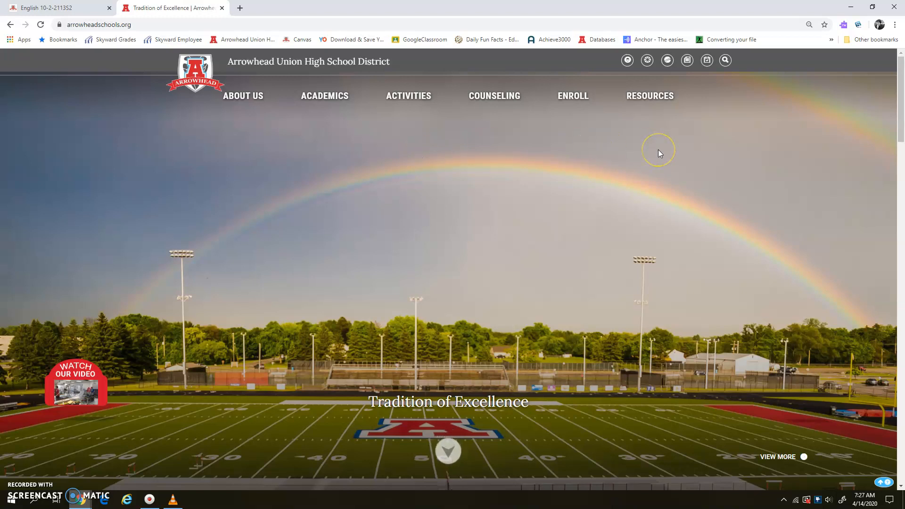
{"action": "left_click", "coordinate": [650, 96]}
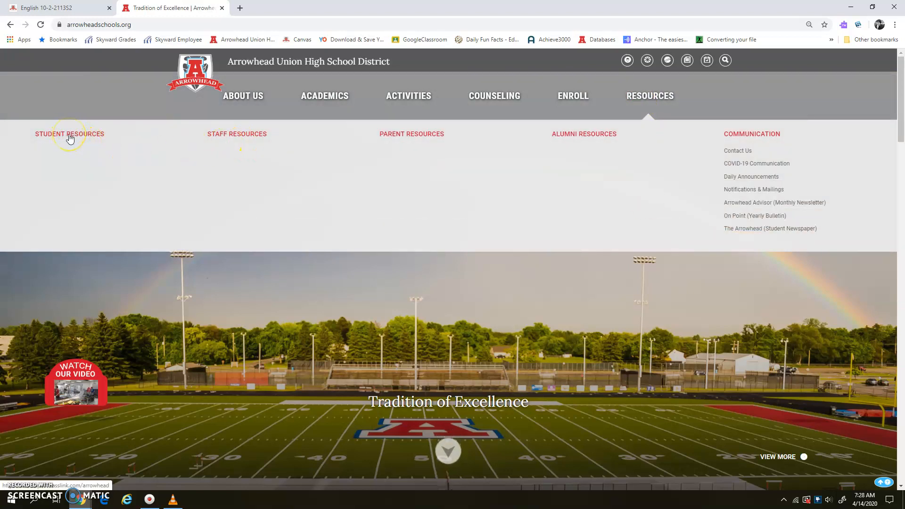
{"action": "mouse_move", "coordinate": [238, 141]}
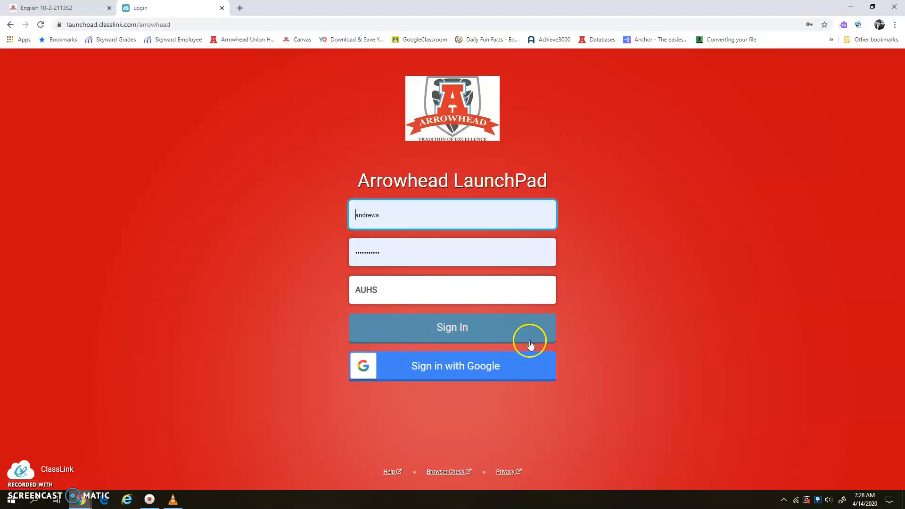
{"action": "left_click", "coordinate": [453, 327]}
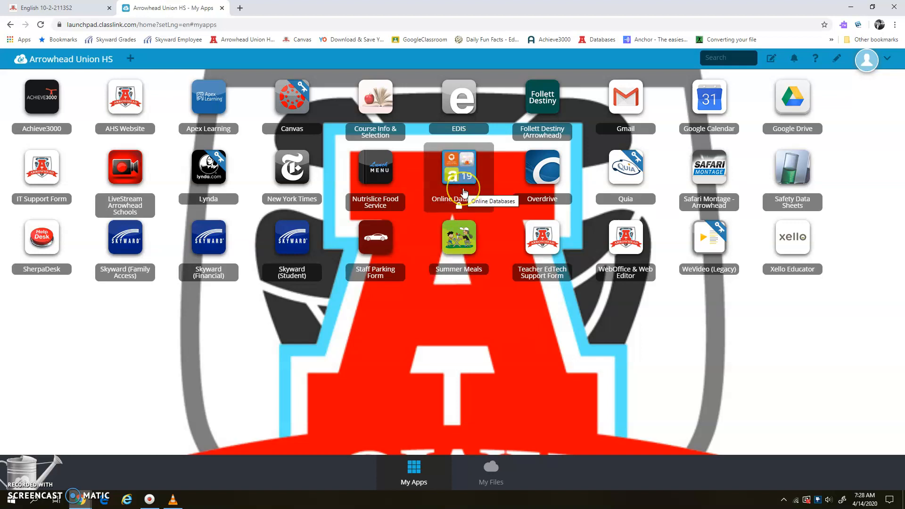
Open the Online Databases collection on the LaunchPad My Apps page.
{"action": "left_click", "coordinate": [459, 166]}
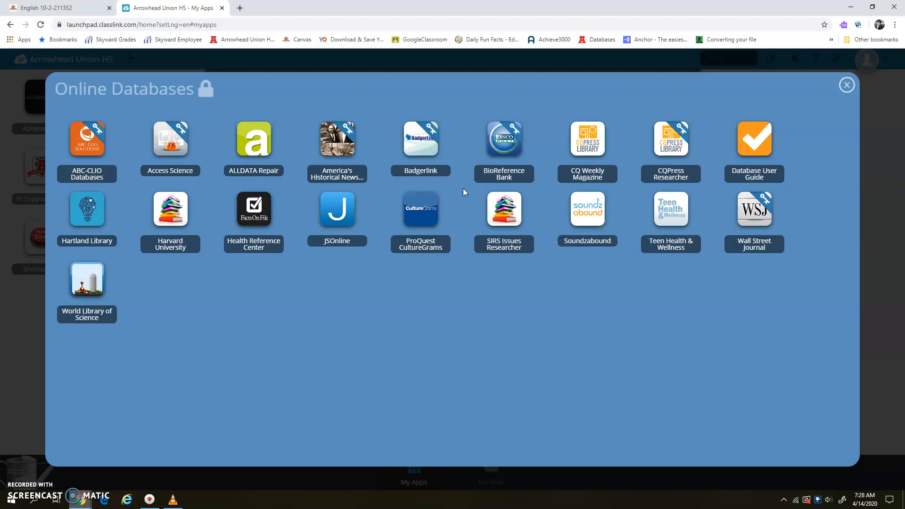
{"action": "mouse_move", "coordinate": [268, 262]}
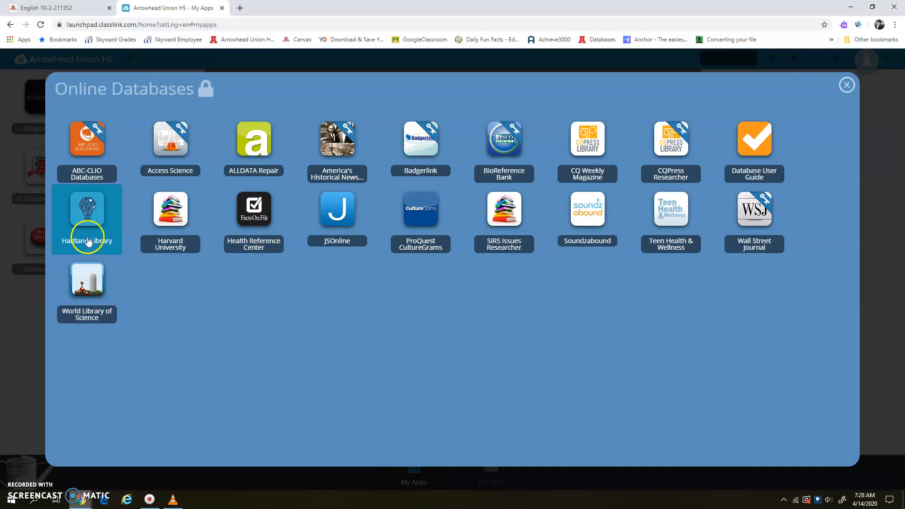
{"action": "mouse_move", "coordinate": [87, 159]}
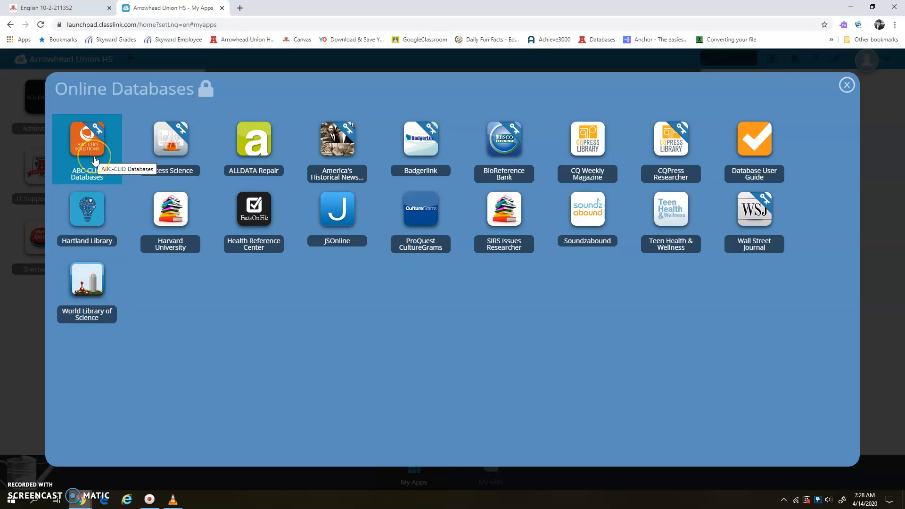
{"action": "mouse_move", "coordinate": [425, 149]}
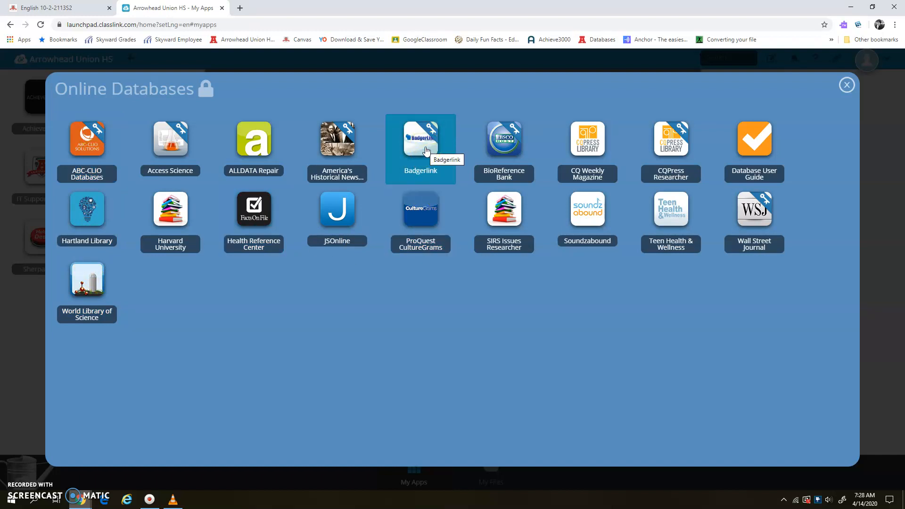
{"action": "mouse_move", "coordinate": [340, 216]}
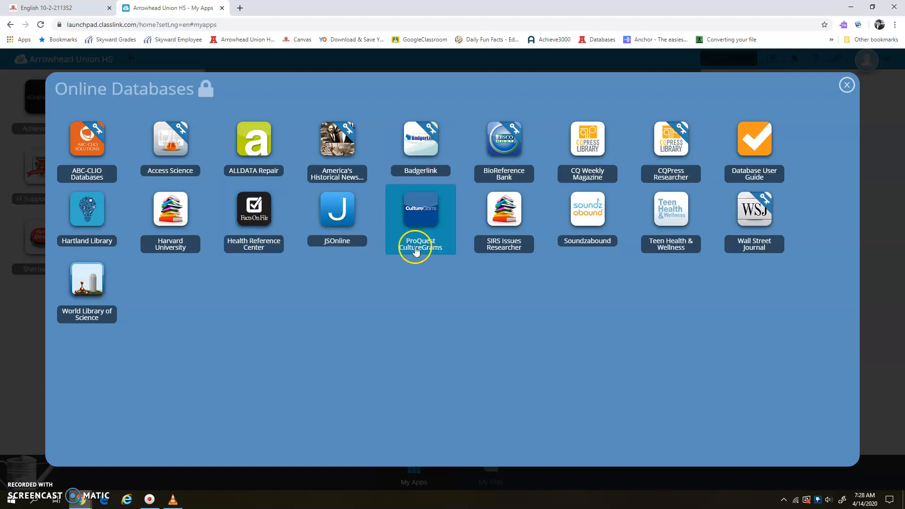
{"action": "mouse_move", "coordinate": [514, 206]}
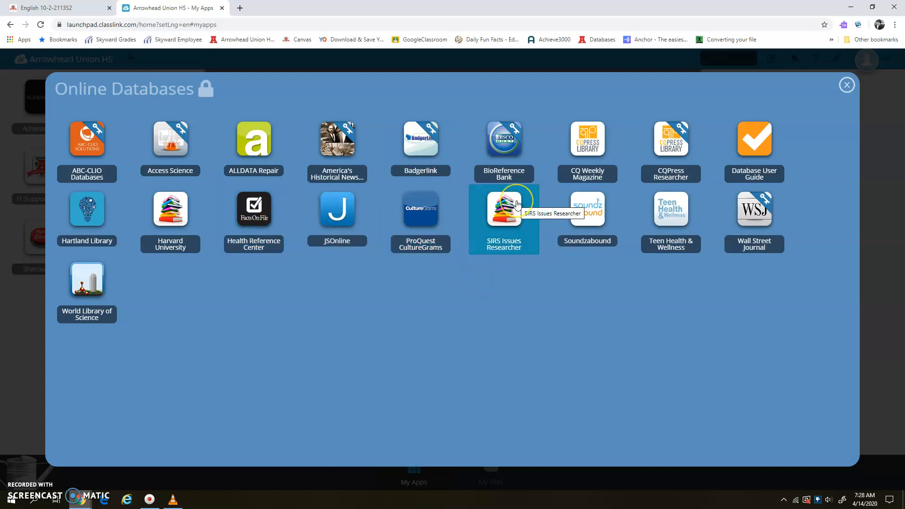
{"action": "mouse_move", "coordinate": [682, 241]}
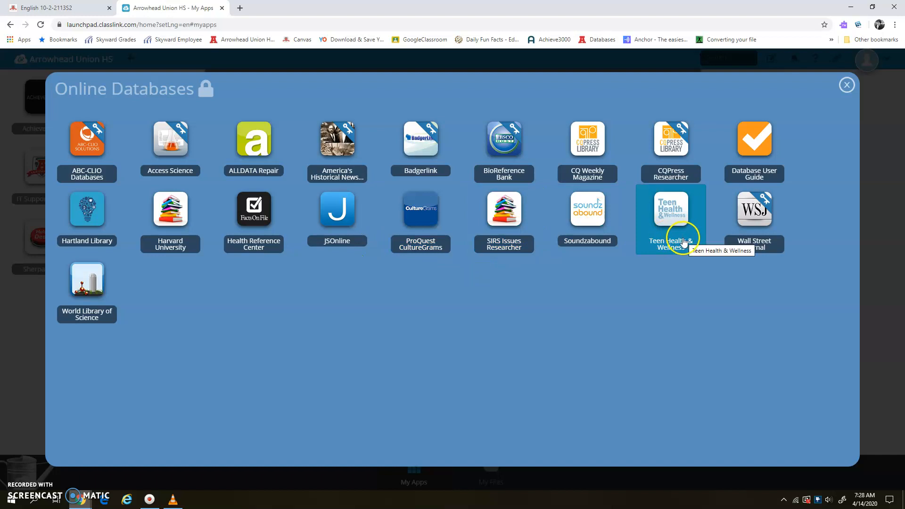
{"action": "mouse_move", "coordinate": [466, 317]}
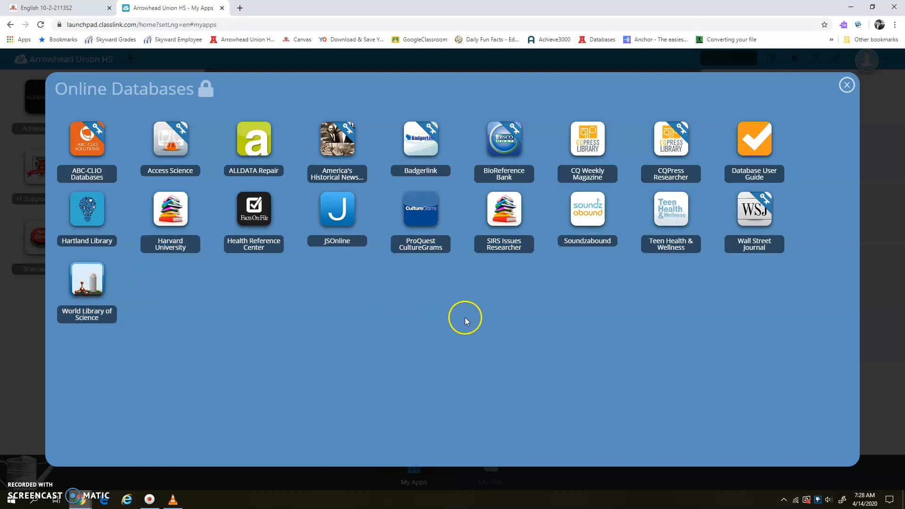
{"action": "mouse_move", "coordinate": [397, 289]}
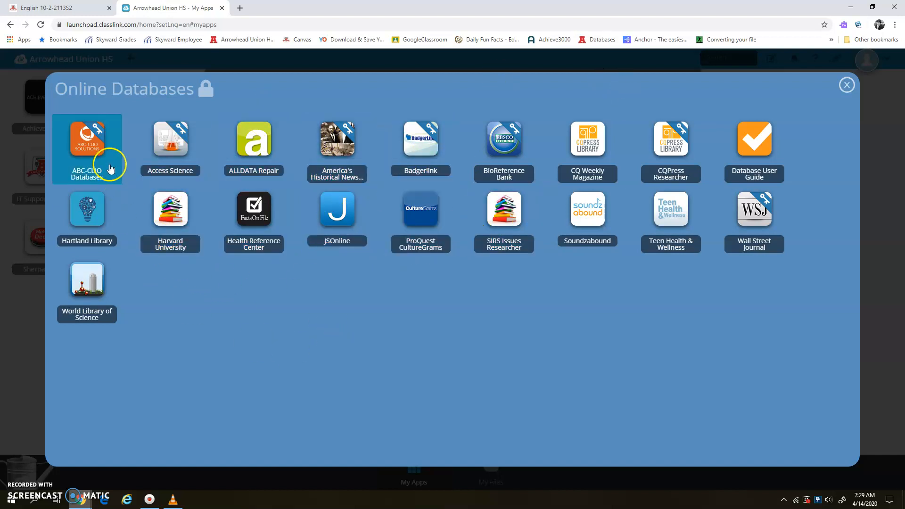
From the ABC-CLIO portal, open the World Geography: Understanding a Changing World database.
{"action": "left_click", "coordinate": [87, 141]}
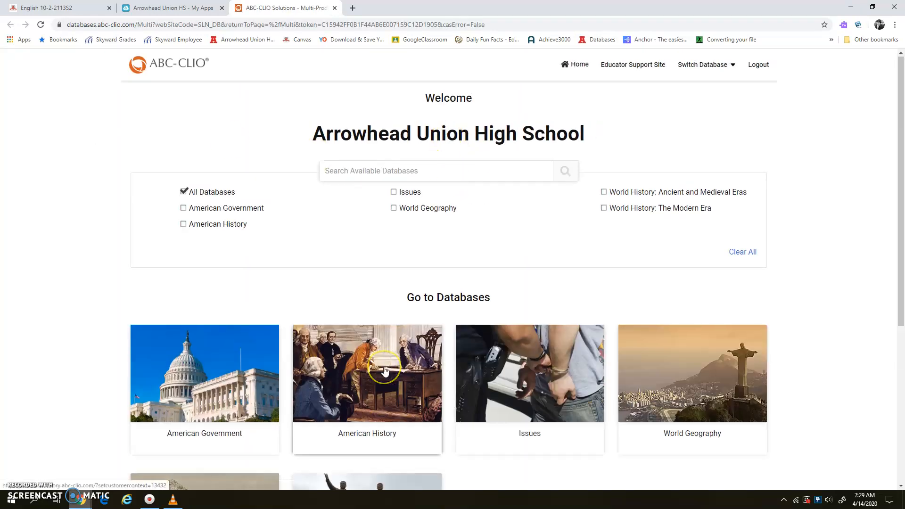
{"action": "scroll", "scroll_direction": "down", "scroll_amount": 3}
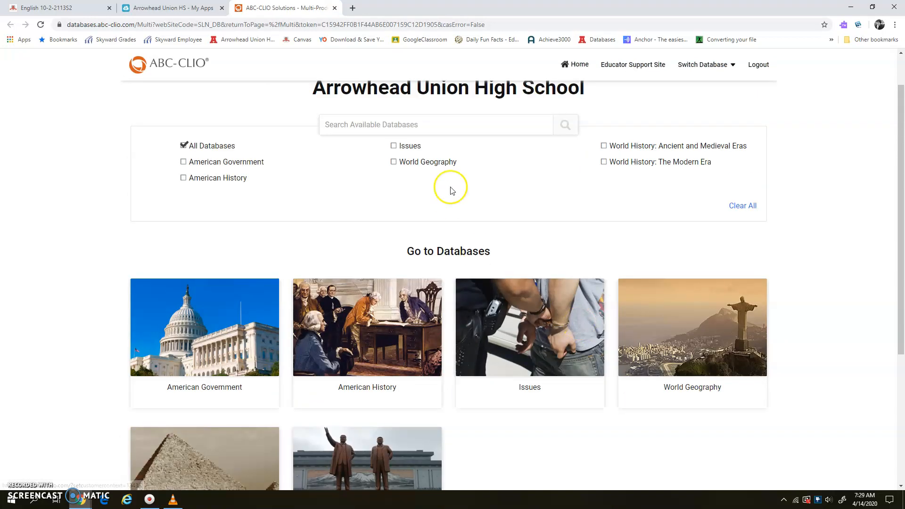
{"action": "left_click", "coordinate": [705, 342]}
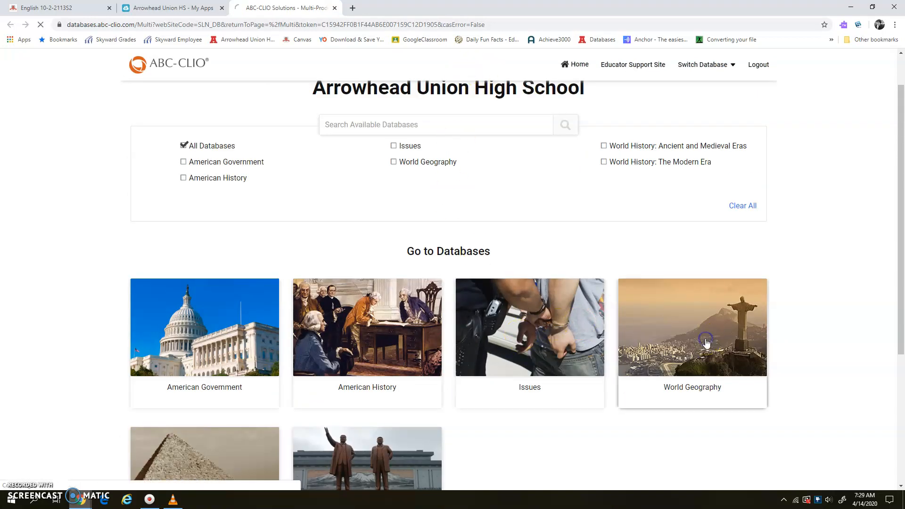
{"action": "left_click", "coordinate": [705, 341]}
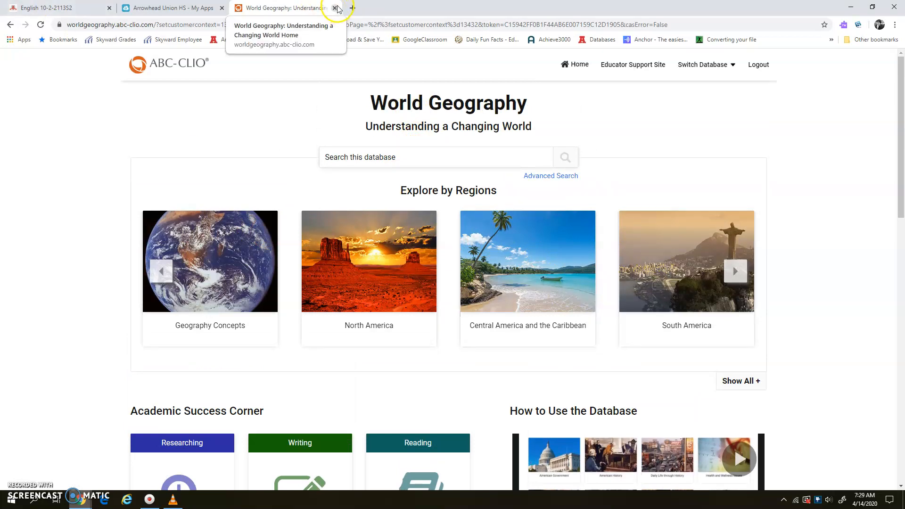
Close the World Geography tab and open the BadgerLink home page instead.
{"action": "left_click", "coordinate": [334, 8]}
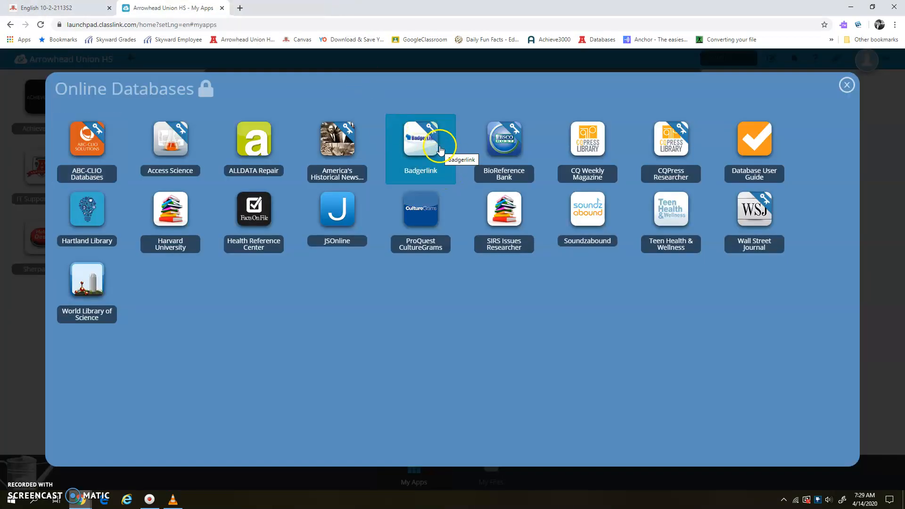
{"action": "left_click", "coordinate": [428, 142]}
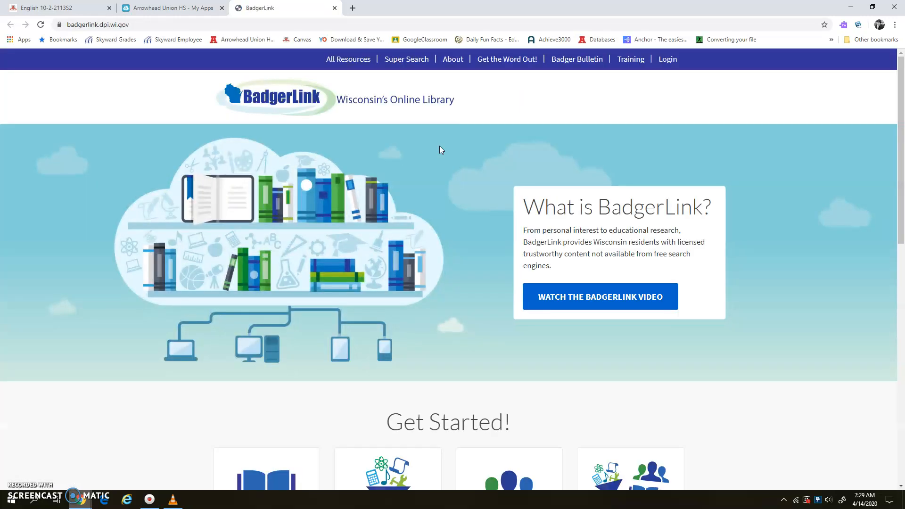
{"action": "scroll", "scroll_direction": "down", "scroll_amount": 3}
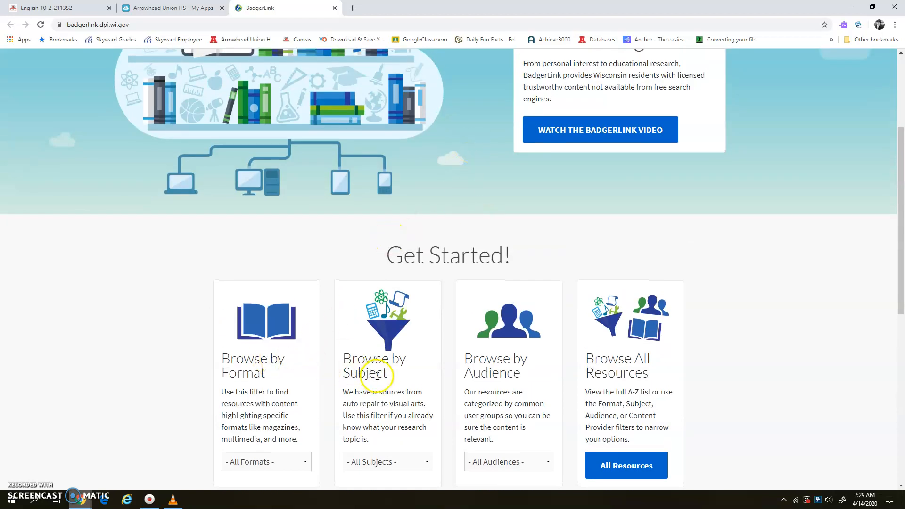
{"action": "scroll", "scroll_direction": "up", "scroll_amount": 3}
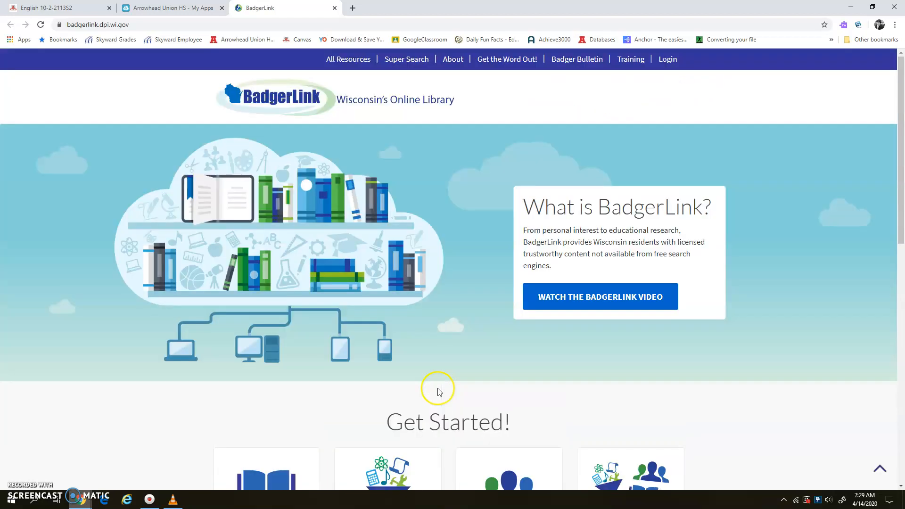
Run a BadgerLink Super Search for walruses and review the results list.
{"action": "left_click", "coordinate": [406, 59]}
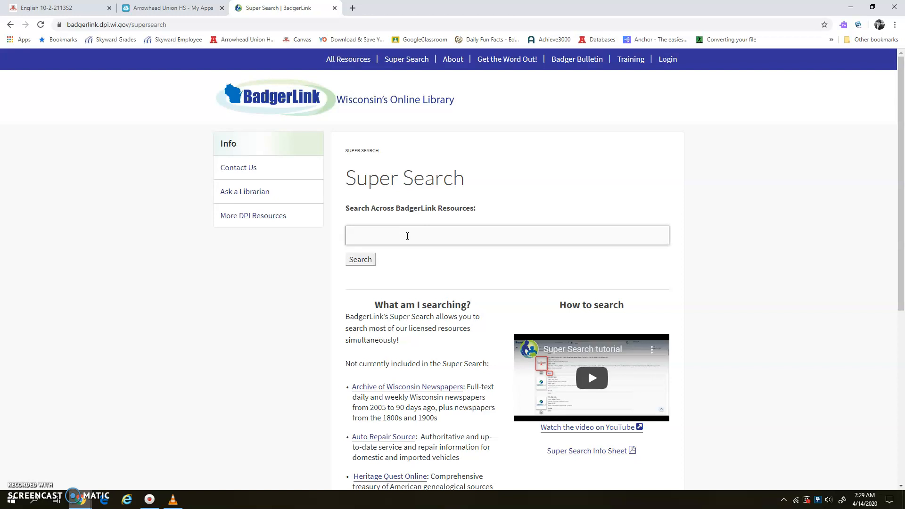
{"action": "type", "text": "walu"}
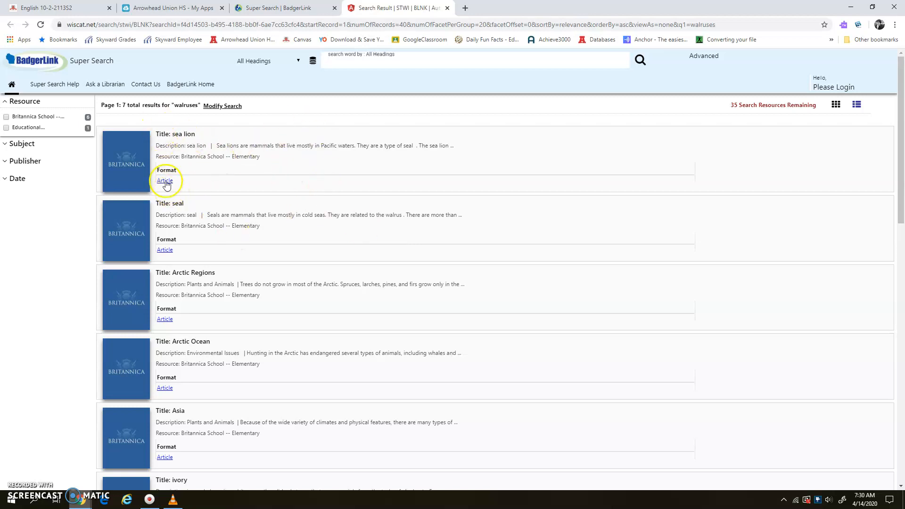
{"action": "left_click", "coordinate": [164, 180]}
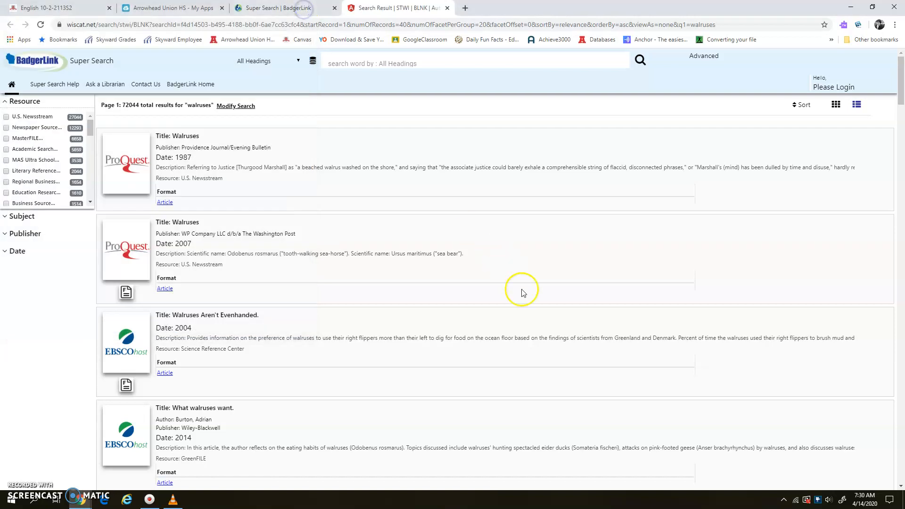
{"action": "mouse_move", "coordinate": [554, 150]}
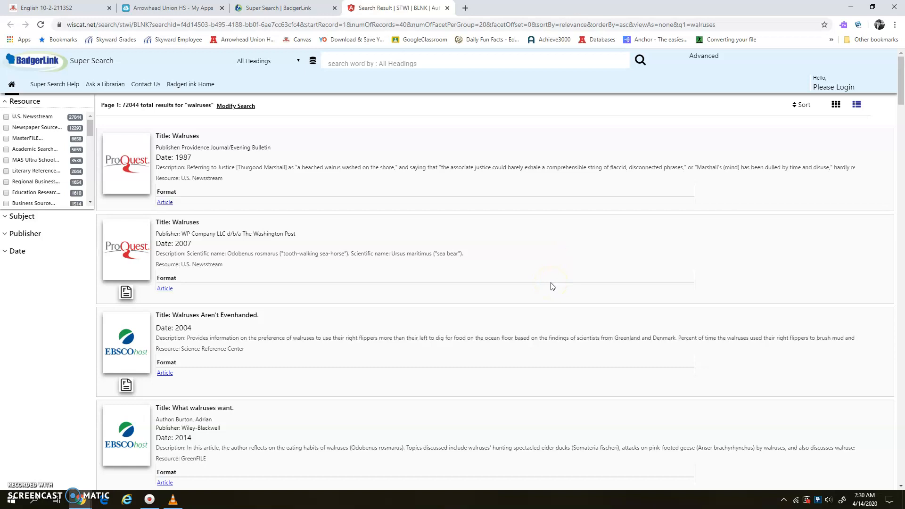
{"action": "mouse_move", "coordinate": [401, 7]}
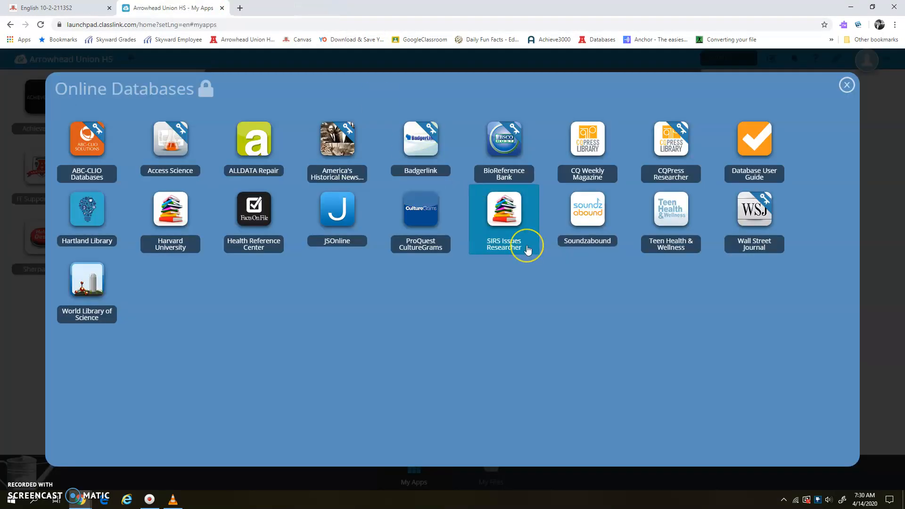
{"action": "mouse_move", "coordinate": [850, 321]}
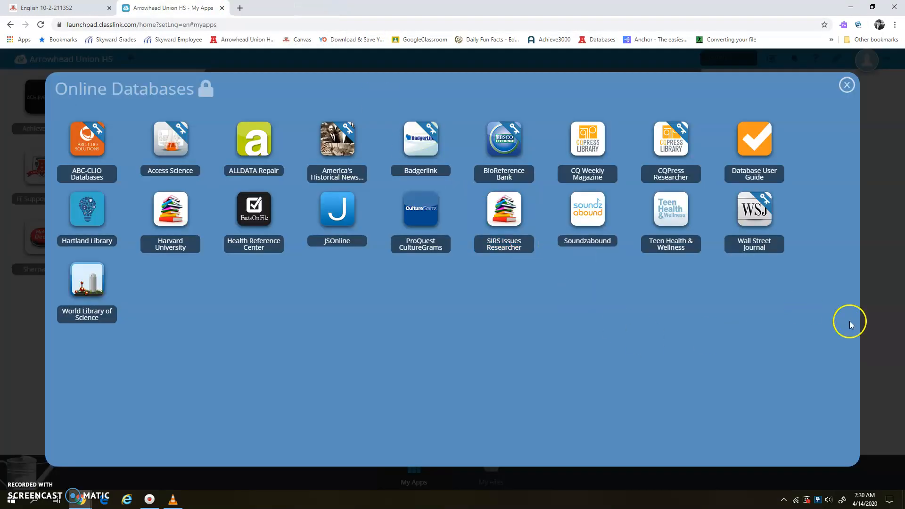
{"action": "mouse_move", "coordinate": [459, 276]}
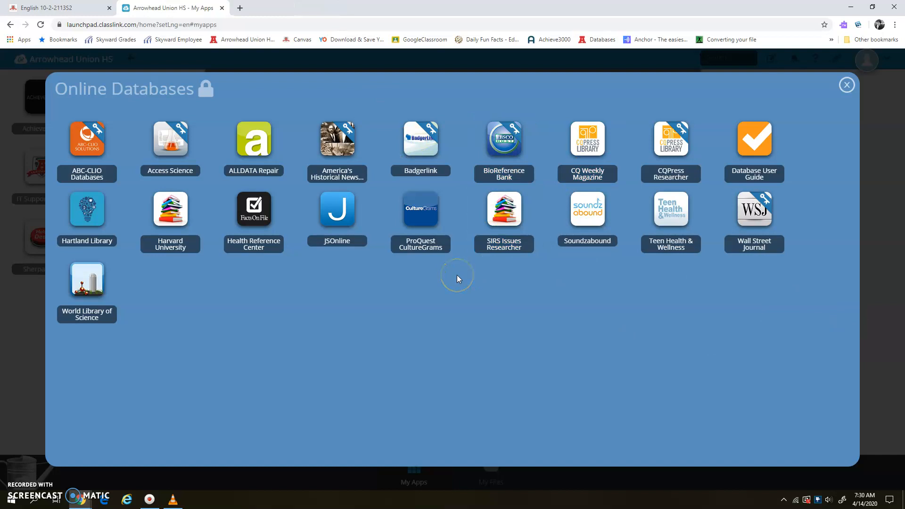
{"action": "mouse_move", "coordinate": [847, 85]}
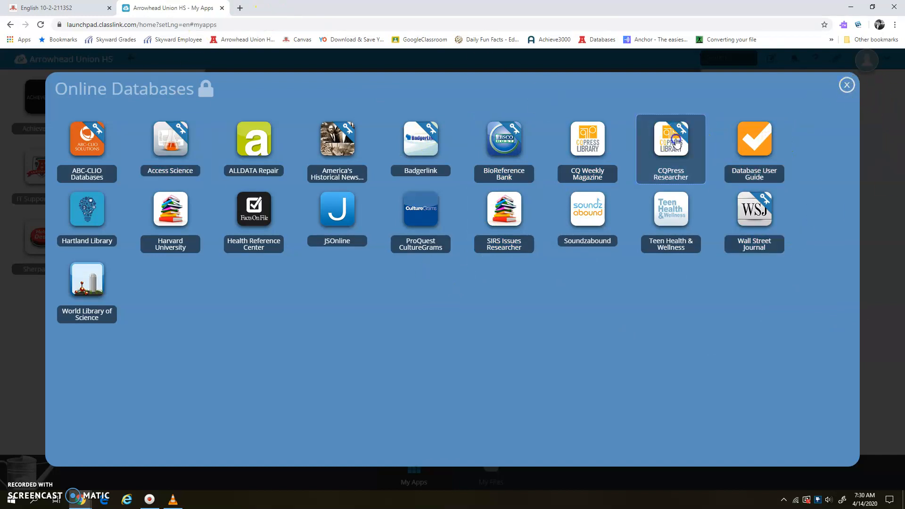
{"action": "left_click", "coordinate": [671, 138]}
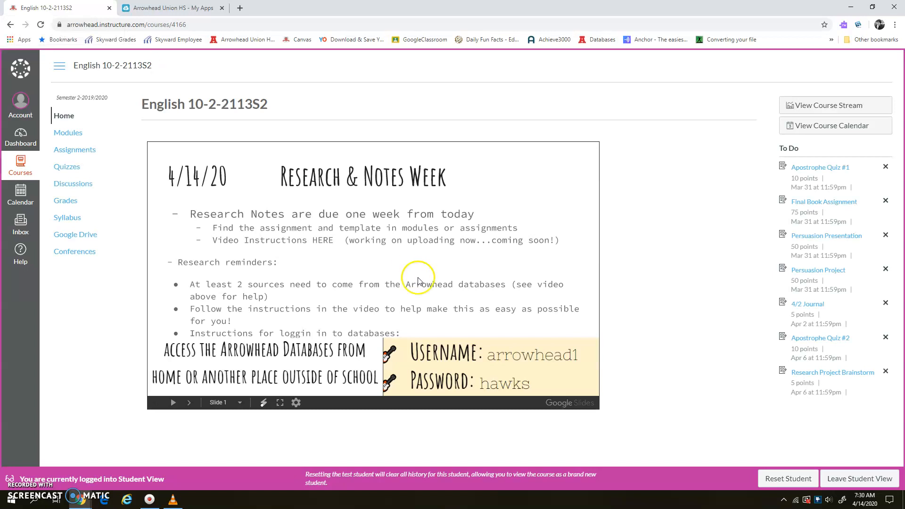
{"action": "mouse_move", "coordinate": [542, 383]}
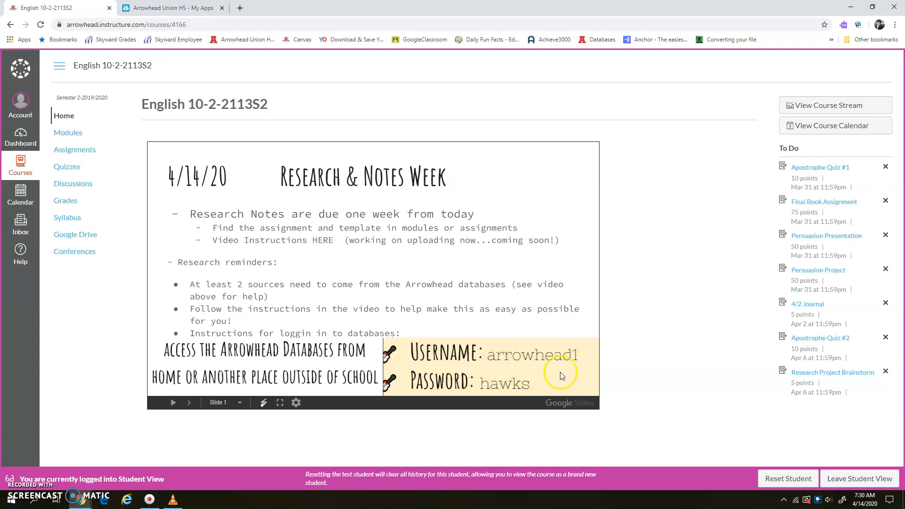
{"action": "mouse_move", "coordinate": [508, 390]}
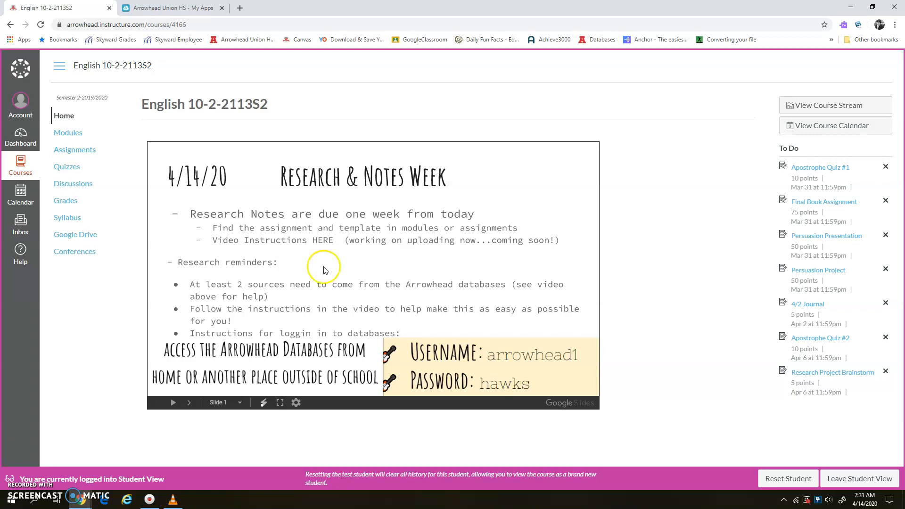
Open the Research Notes assignment from the Canvas course's Research module.
{"action": "left_click", "coordinate": [68, 132]}
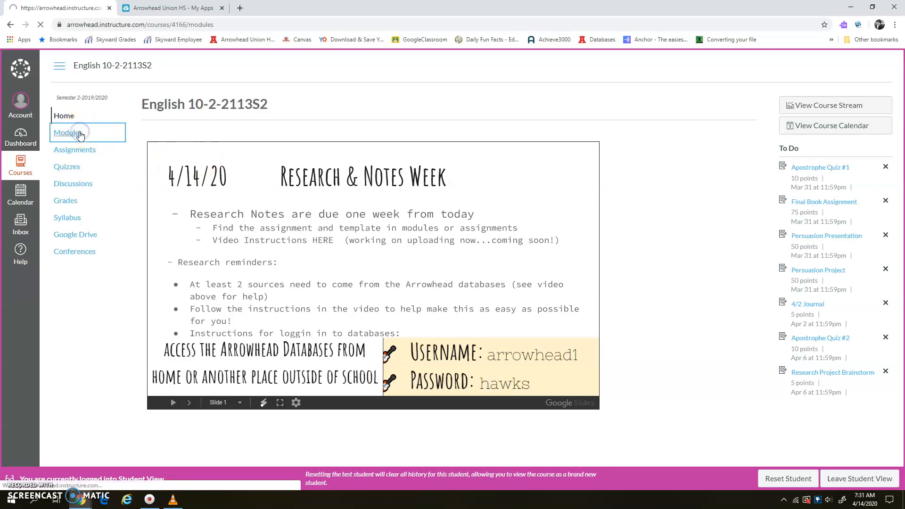
{"action": "left_click", "coordinate": [68, 132]}
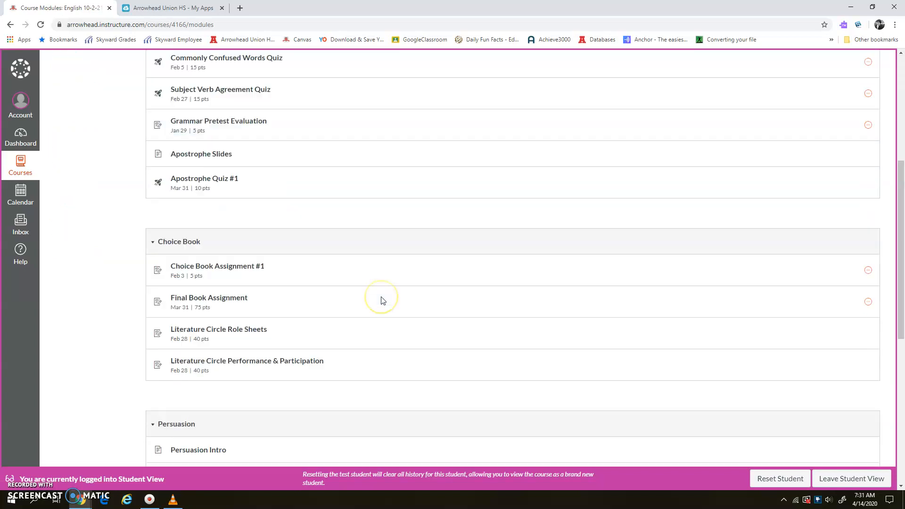
{"action": "scroll", "scroll_direction": "down", "scroll_amount": 3}
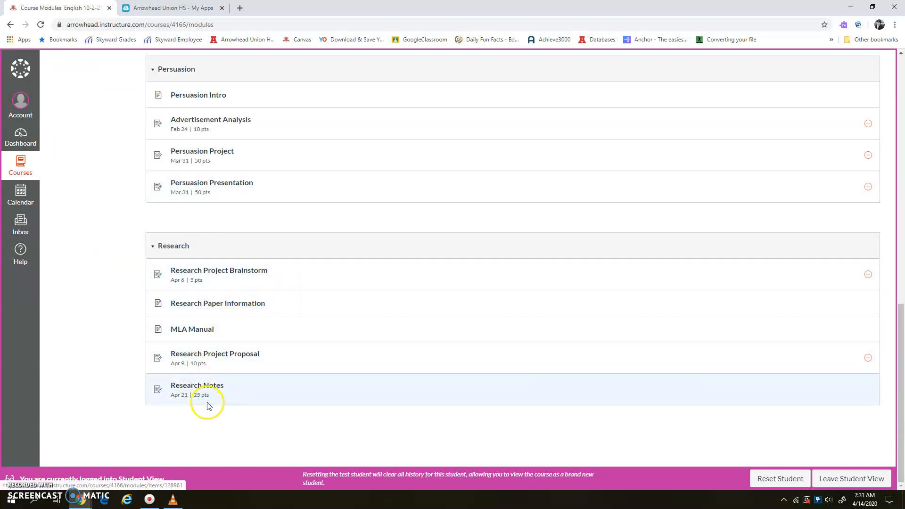
{"action": "mouse_move", "coordinate": [191, 394]}
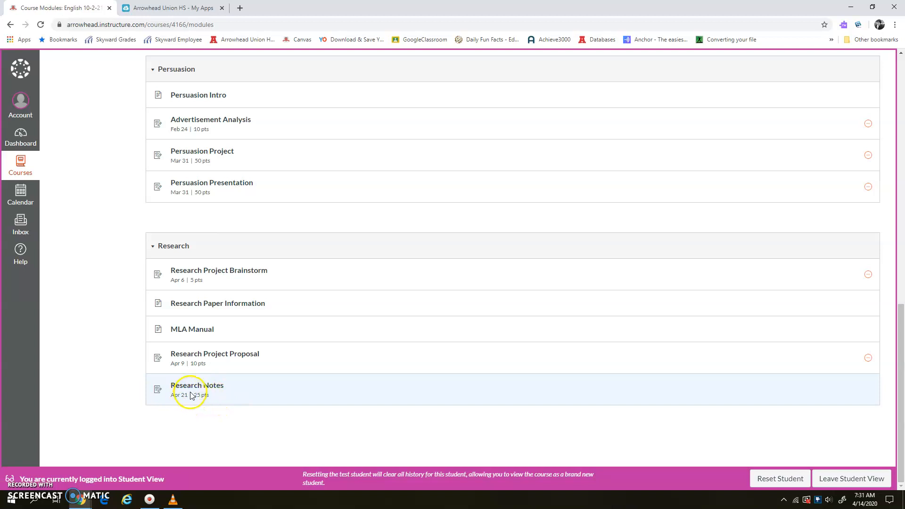
{"action": "left_click", "coordinate": [197, 385]}
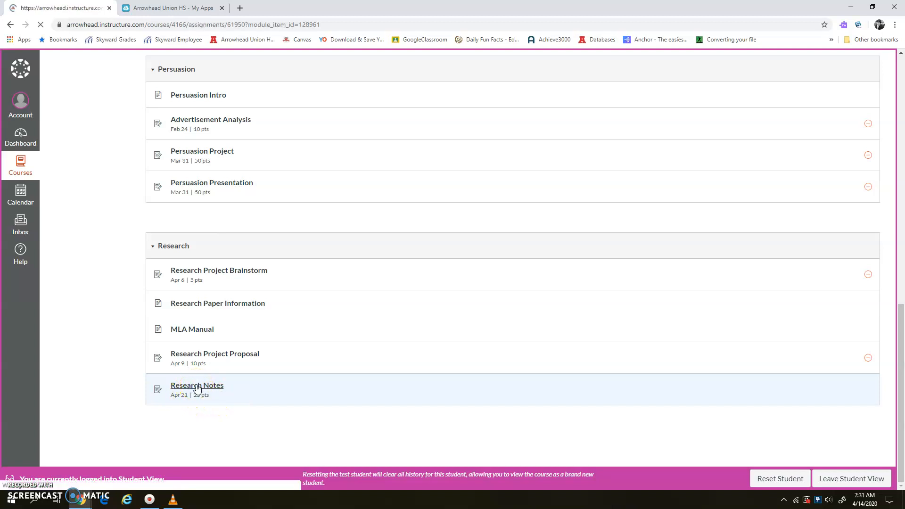
{"action": "left_click", "coordinate": [196, 385]}
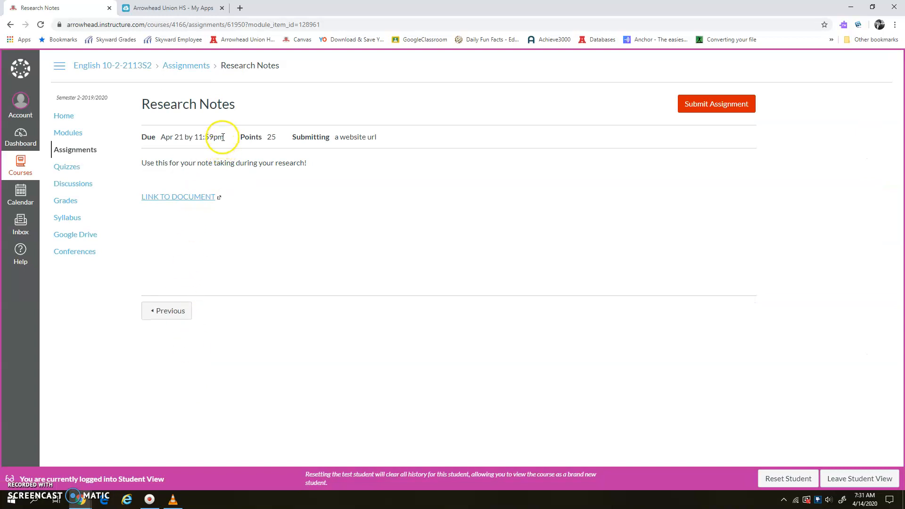
Note the assignment's due date and open its linked Research Notes Template in Google Docs.
{"action": "double_click", "coordinate": [208, 137]}
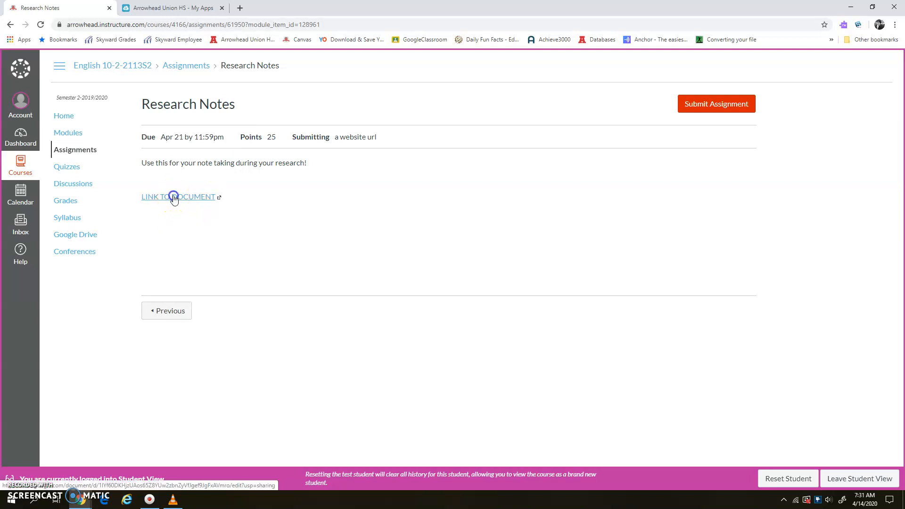
{"action": "left_click", "coordinate": [173, 196]}
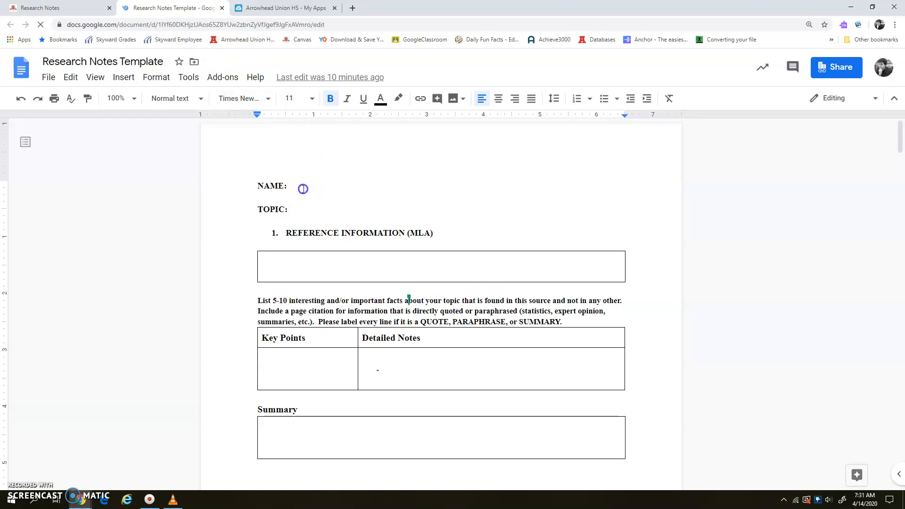
{"action": "left_click", "coordinate": [294, 209]}
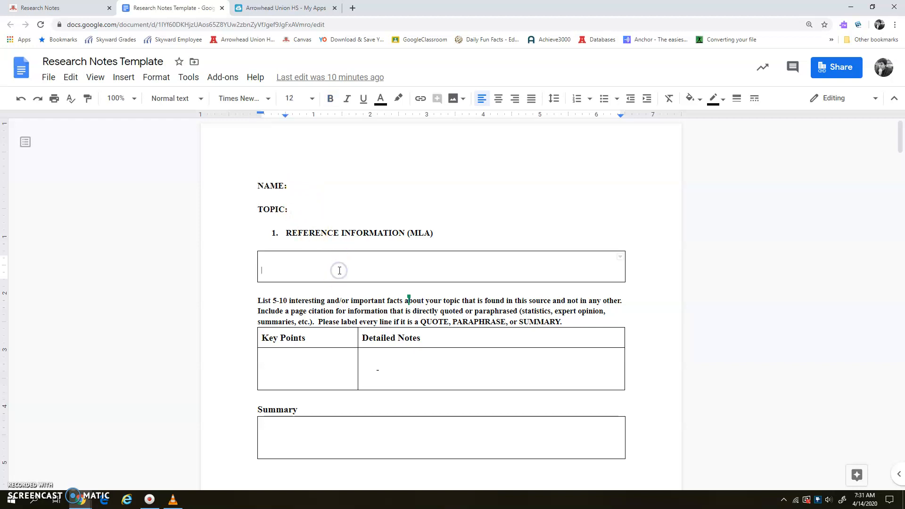
{"action": "scroll", "scroll_direction": "down", "scroll_amount": 3}
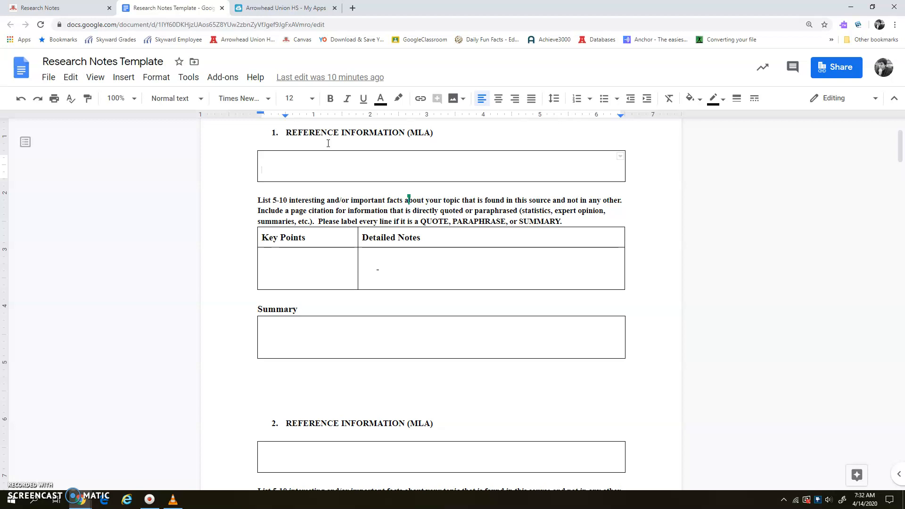
{"action": "type", "text": "Tyep"}
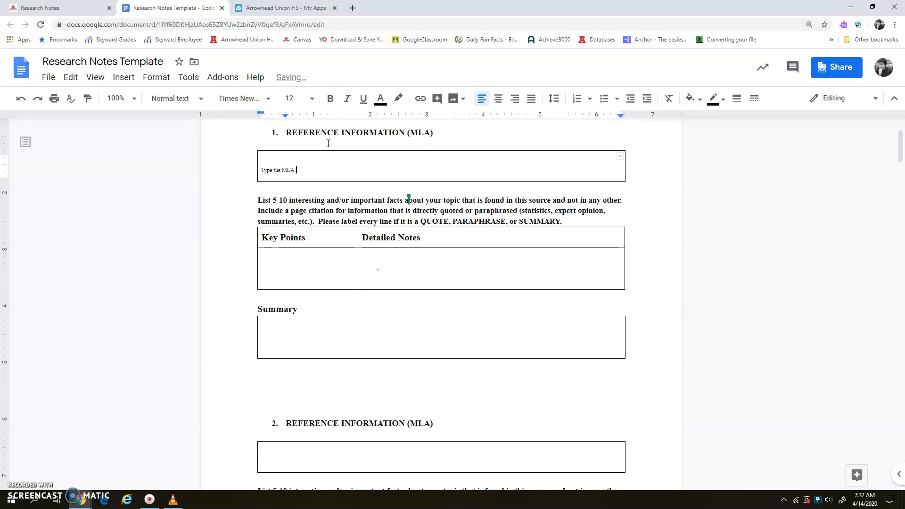
{"action": "type", "text": "Citation"}
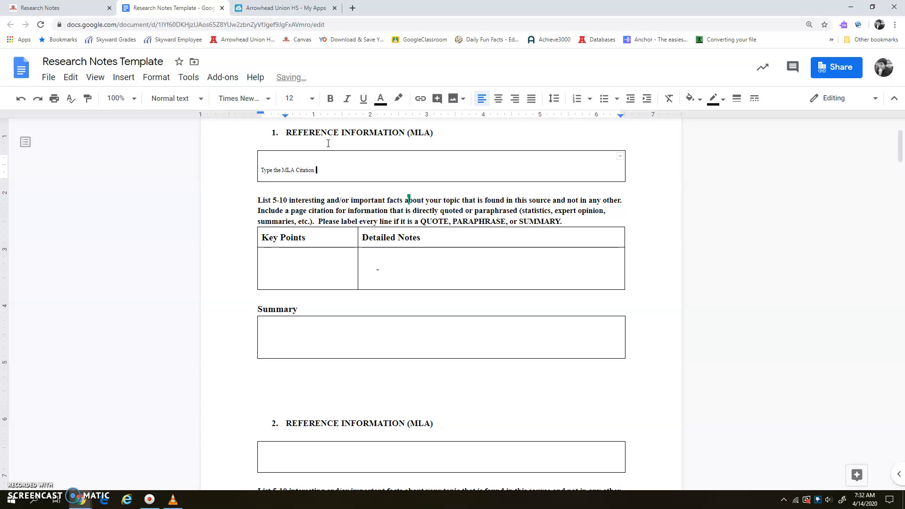
{"action": "type", "text": "Here:"}
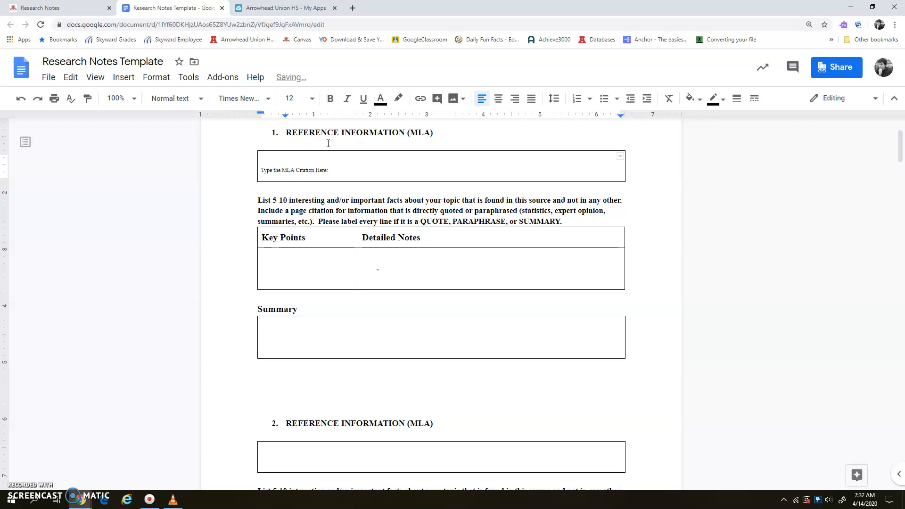
{"action": "left_click", "coordinate": [327, 170]}
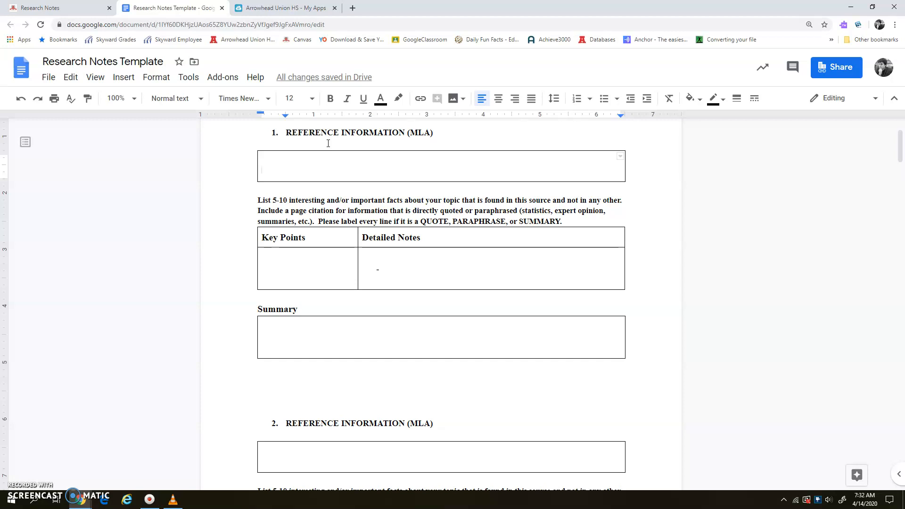
{"action": "left_click", "coordinate": [284, 168]}
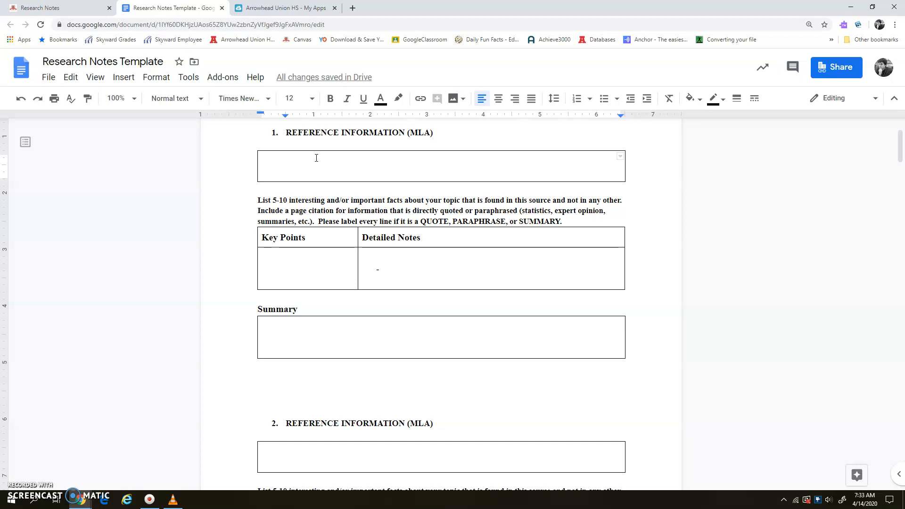
{"action": "left_click", "coordinate": [282, 8]}
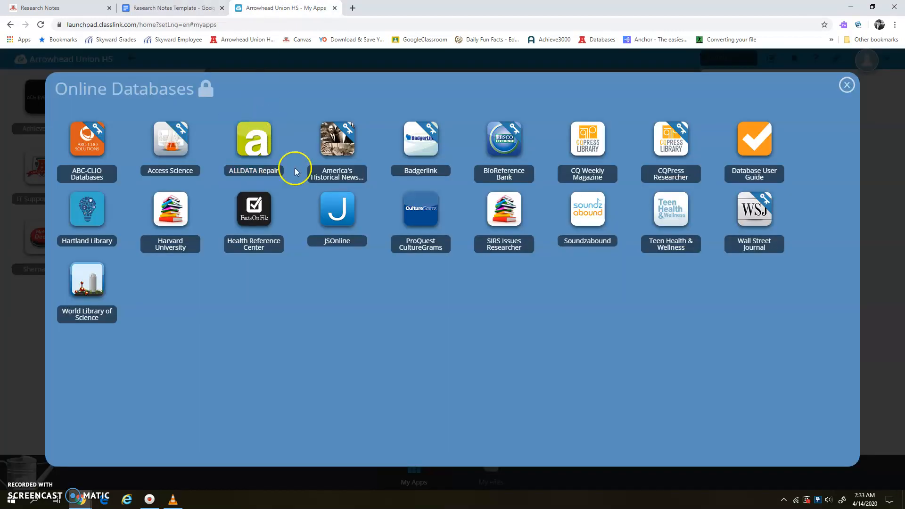
{"action": "left_click", "coordinate": [337, 138]}
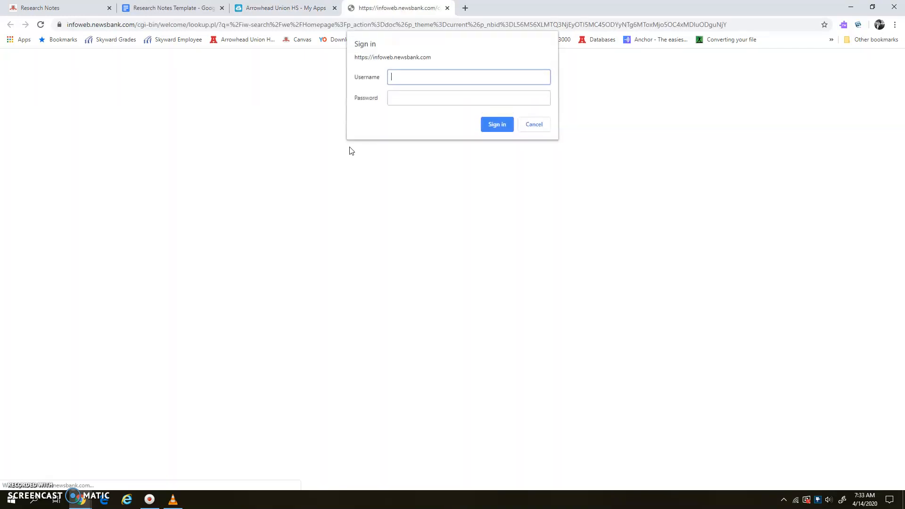
{"action": "mouse_move", "coordinate": [477, 70]}
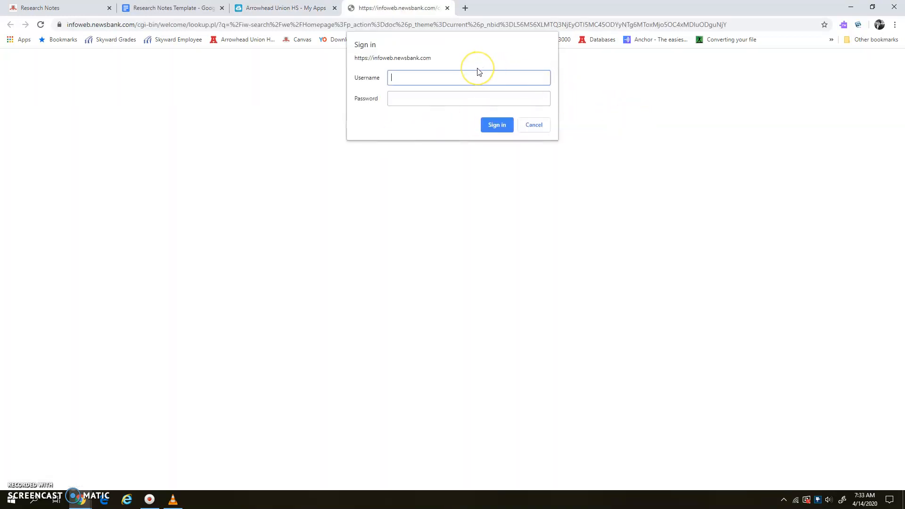
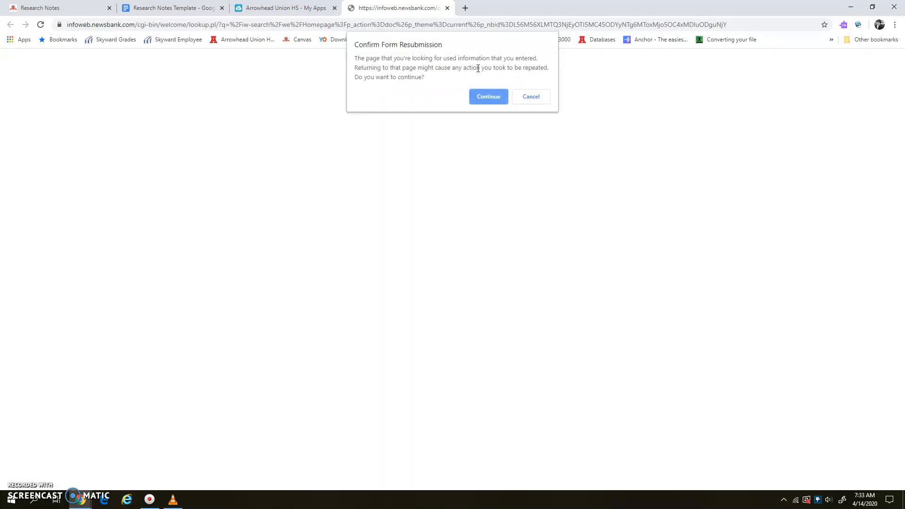
{"action": "left_click", "coordinate": [488, 96]}
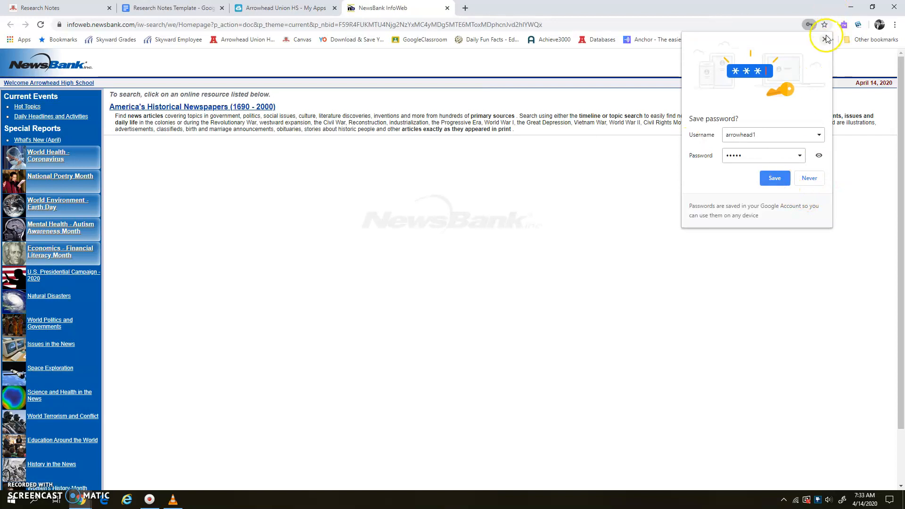
{"action": "left_click", "coordinate": [826, 37]}
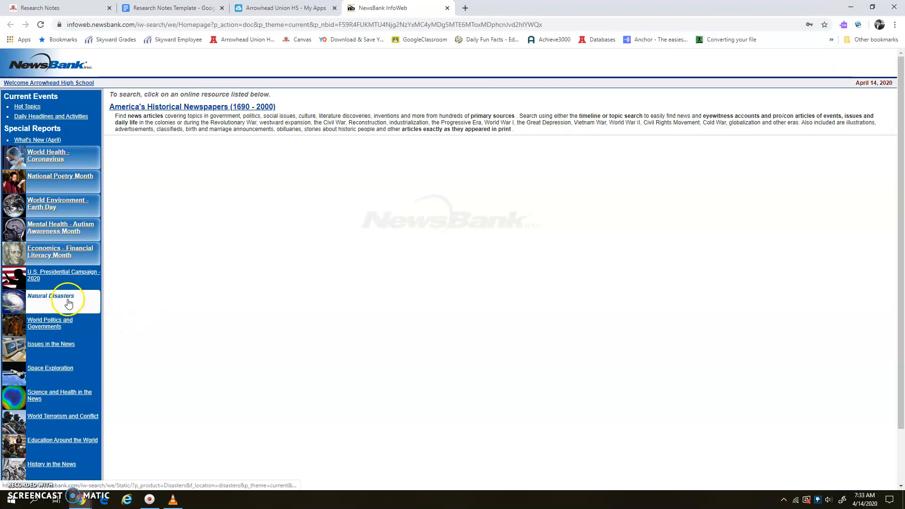
Open the Natural Disasters report's 'Deadly tornadoes batter SC' article, then return to the databases page.
{"action": "left_click", "coordinate": [51, 295]}
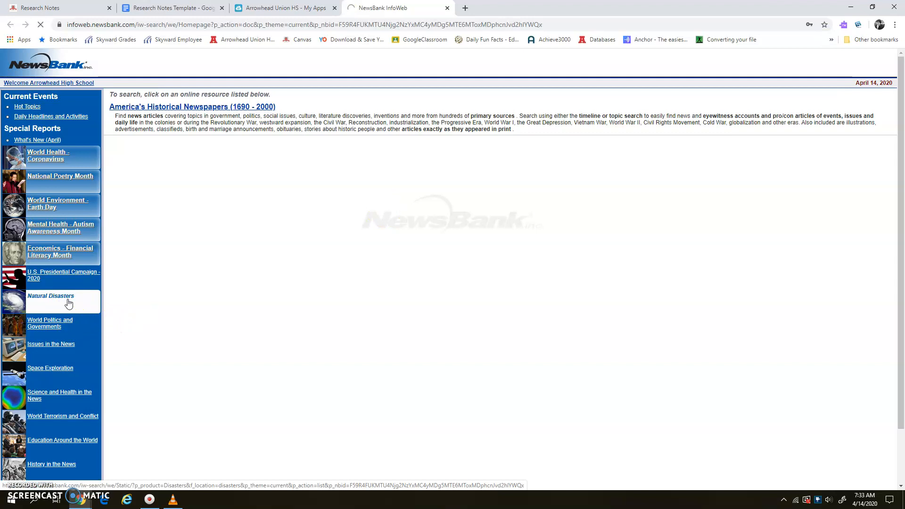
{"action": "left_click", "coordinate": [51, 296]}
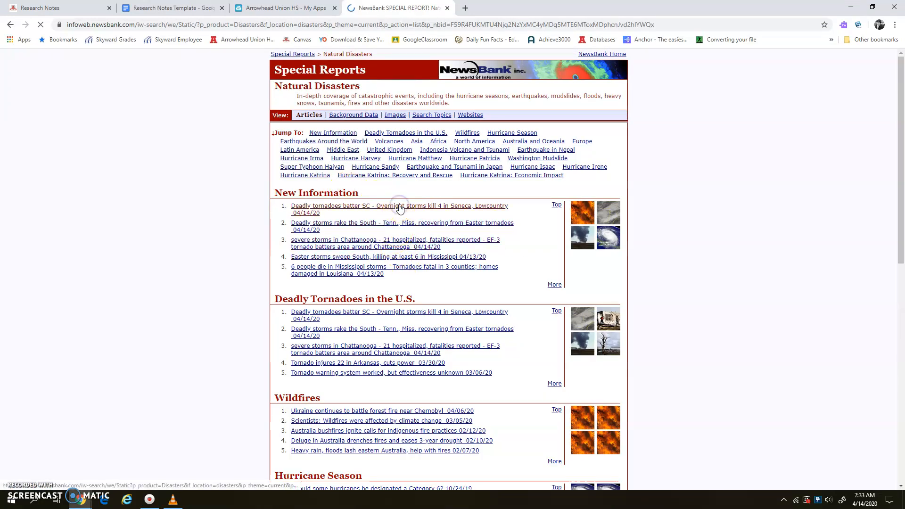
{"action": "left_click", "coordinate": [399, 206]}
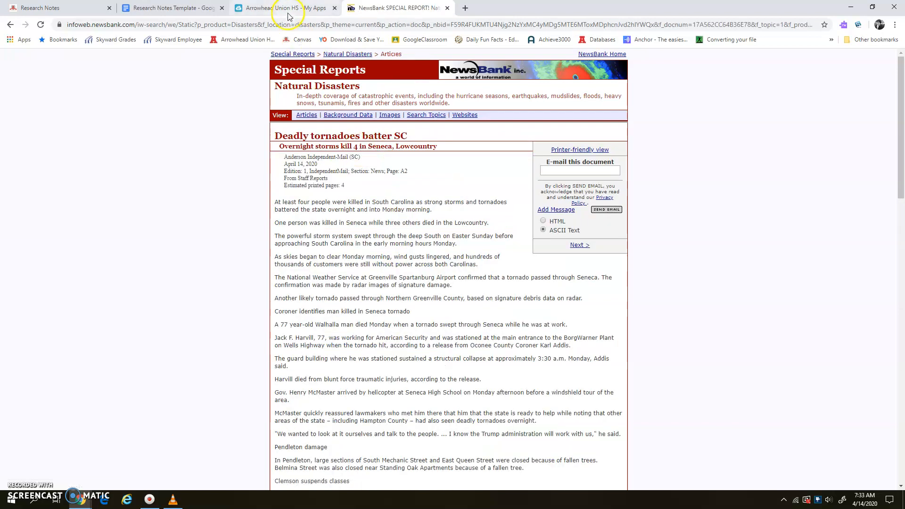
{"action": "left_click", "coordinate": [288, 24]}
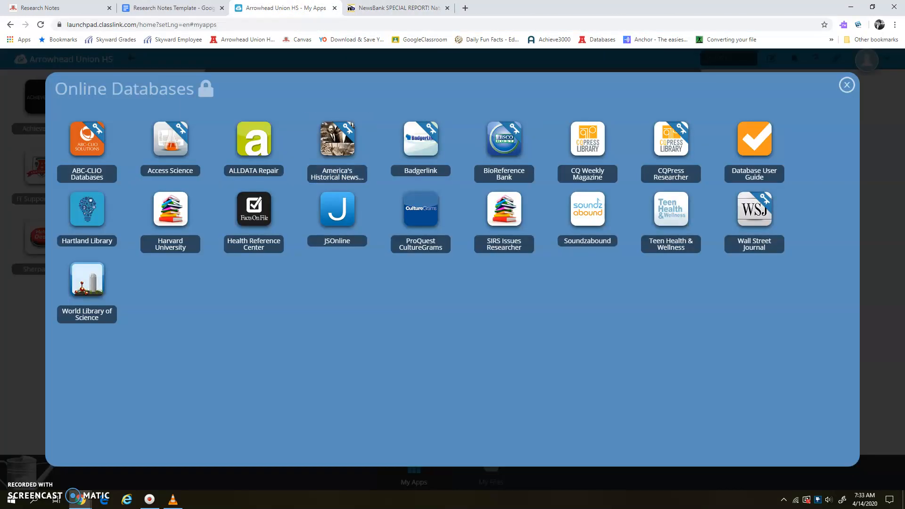
Paste the NewsBank article URL into the template's Reference Information box and reopen the article from the link.
{"action": "left_click", "coordinate": [175, 7]}
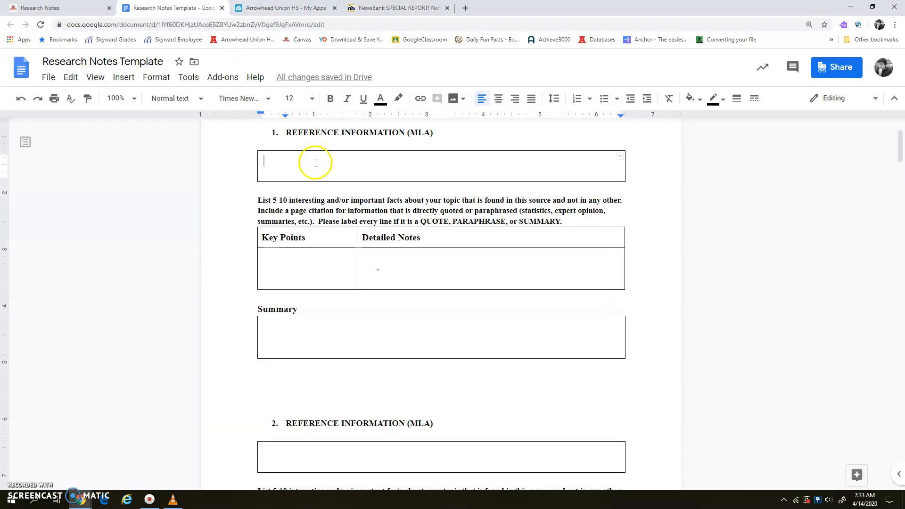
{"action": "type", "text": "https://infoweb.newsbank.com/iw-search/we/Static?p_product=Disasters&f_location=disasters&p_theme=current&p_action=doc&p_nbid=F59R4FUKMTU4Njg2NzYxMC4yMDg5MTE6MToxMDphcnJvd2hlY"}
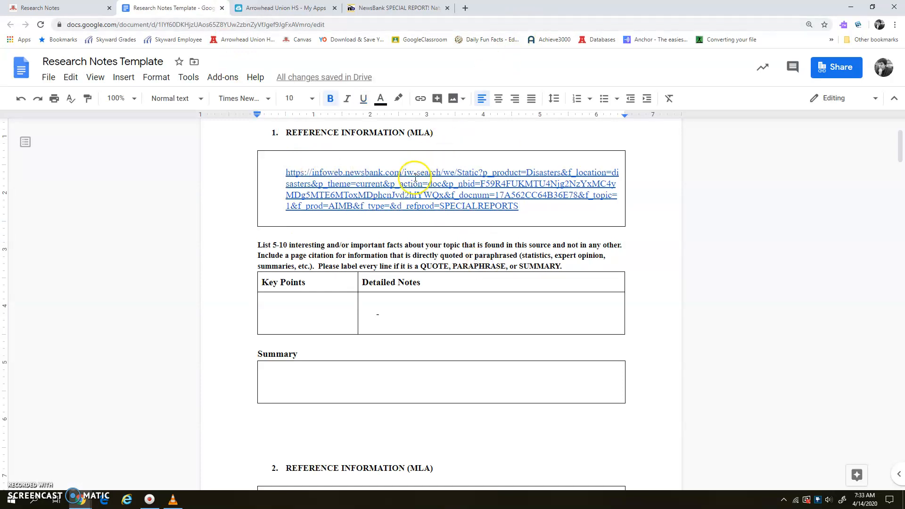
{"action": "left_click", "coordinate": [415, 173]}
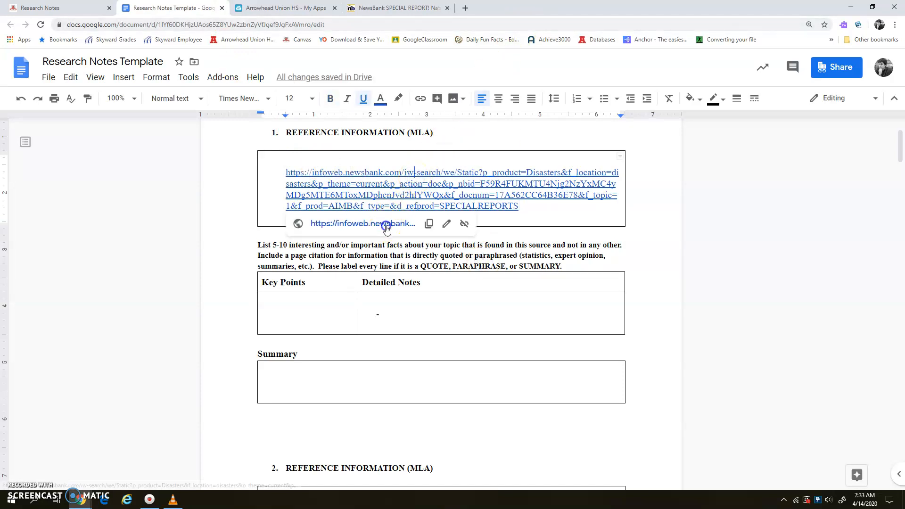
{"action": "left_click", "coordinate": [362, 223]}
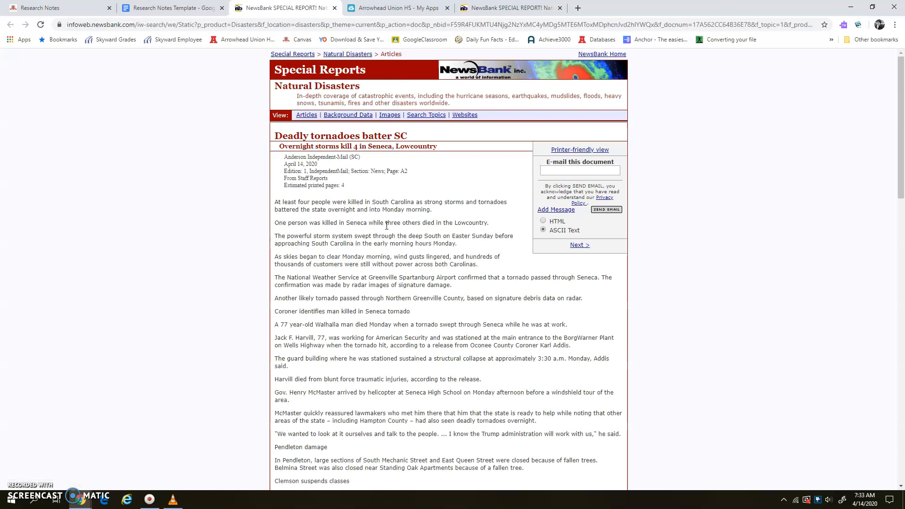
{"action": "mouse_move", "coordinate": [379, 176]}
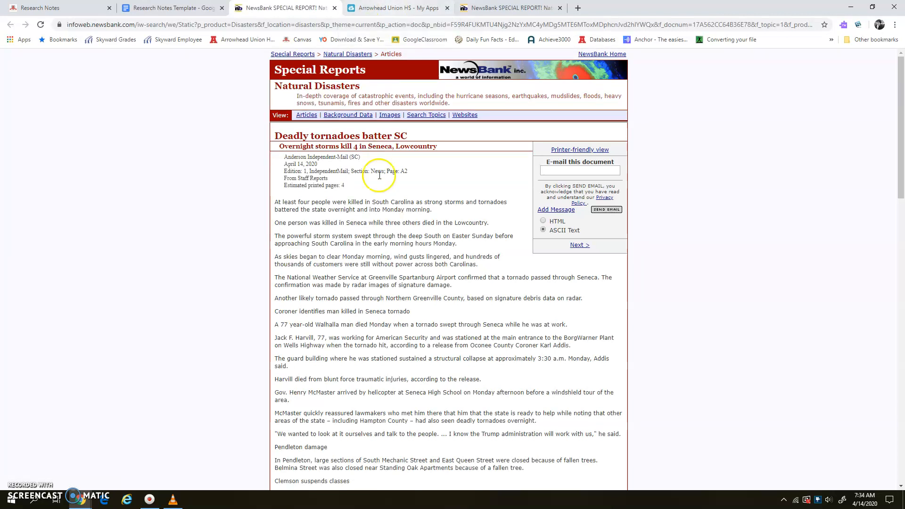
{"action": "mouse_move", "coordinate": [371, 210]}
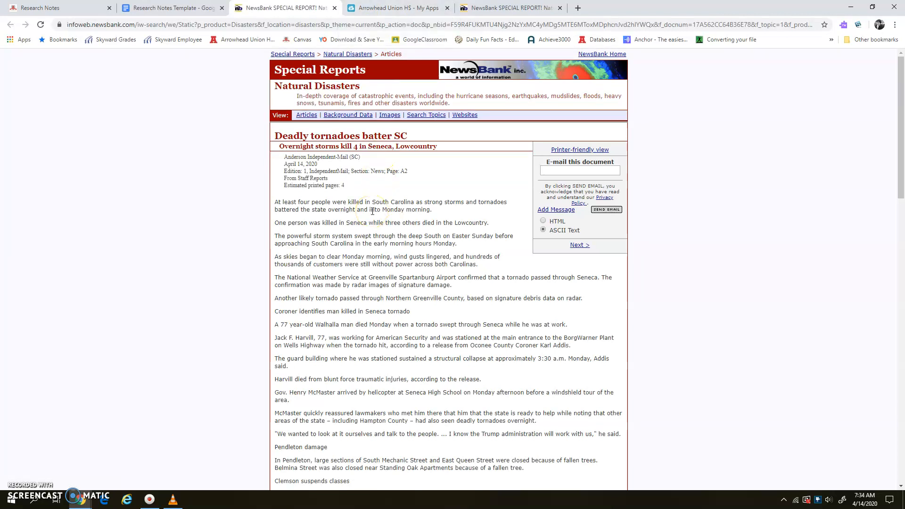
Skim the reopened tornado article and return to the Research Notes Template.
{"action": "scroll", "scroll_direction": "down", "scroll_amount": 3}
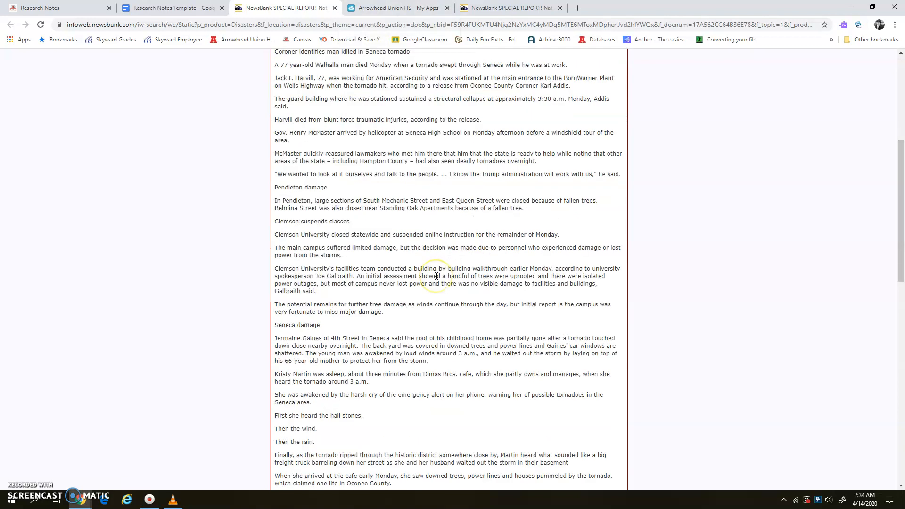
{"action": "scroll", "scroll_direction": "down", "scroll_amount": 3}
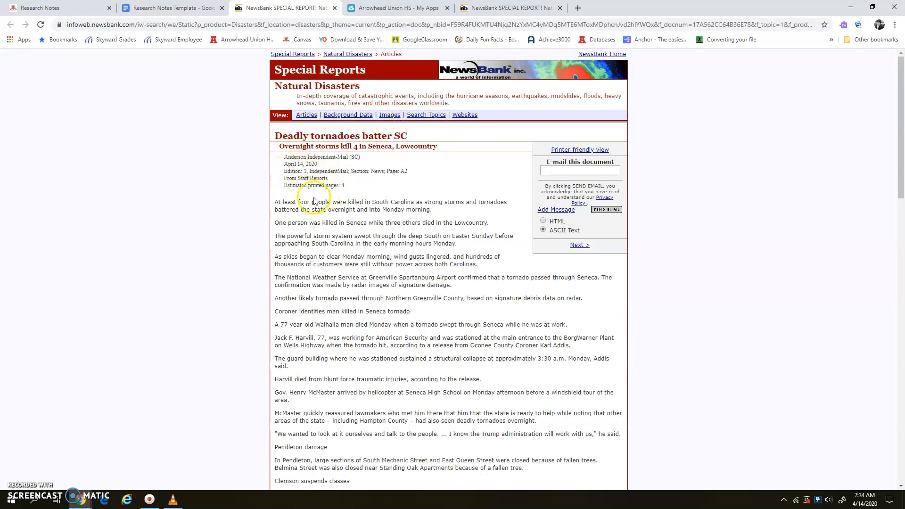
{"action": "mouse_move", "coordinate": [345, 302]}
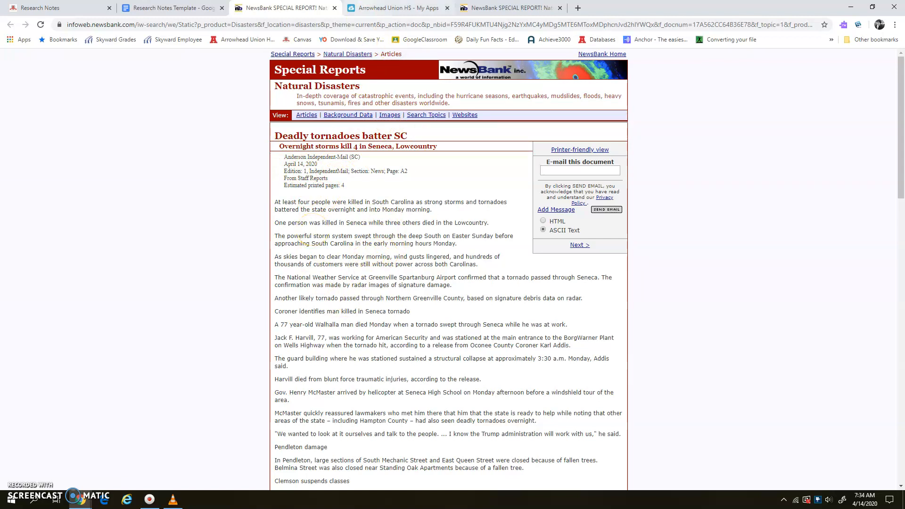
{"action": "left_click", "coordinate": [175, 7]}
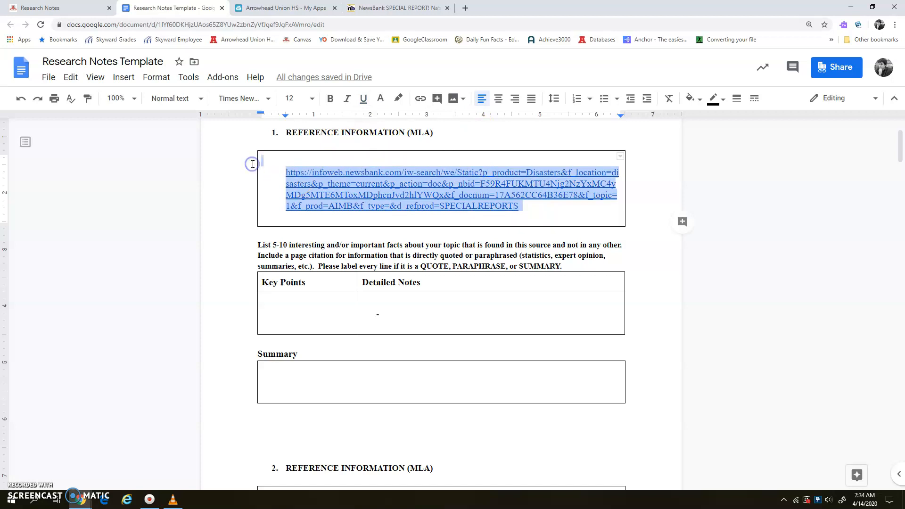
Delete the pasted article address from the reference box and move into the Key Points cell.
{"action": "key", "text": "Delete"}
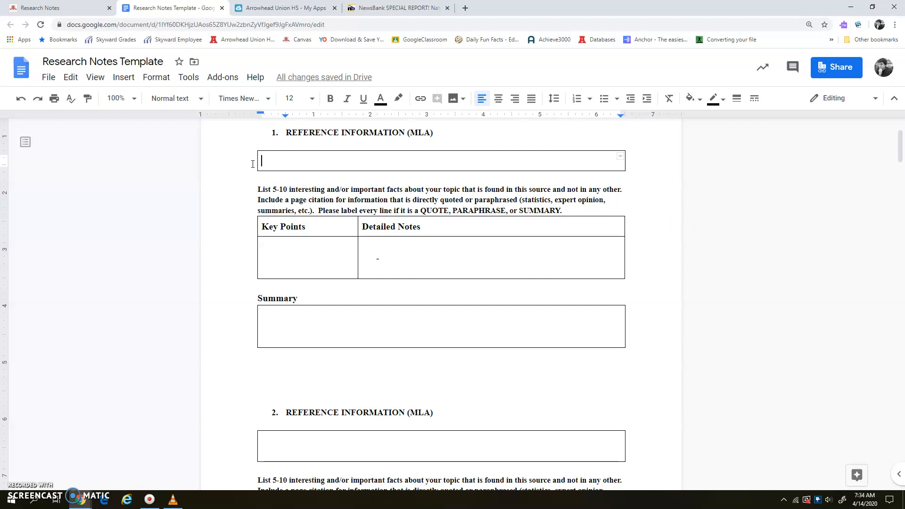
{"action": "mouse_move", "coordinate": [338, 156]}
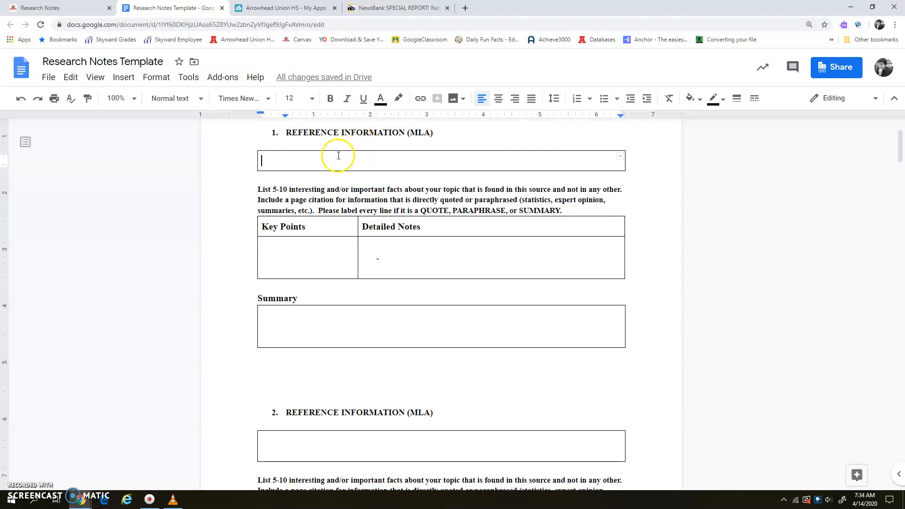
{"action": "mouse_move", "coordinate": [421, 159]}
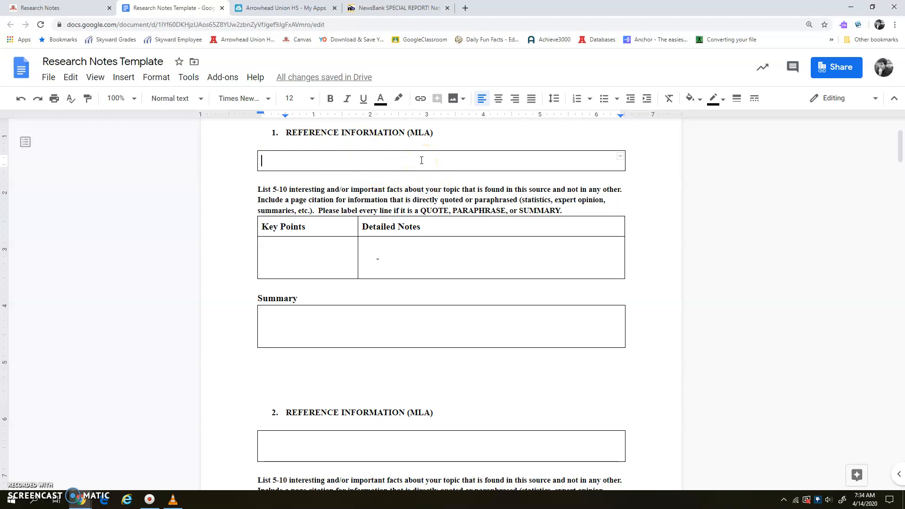
{"action": "mouse_move", "coordinate": [309, 266]}
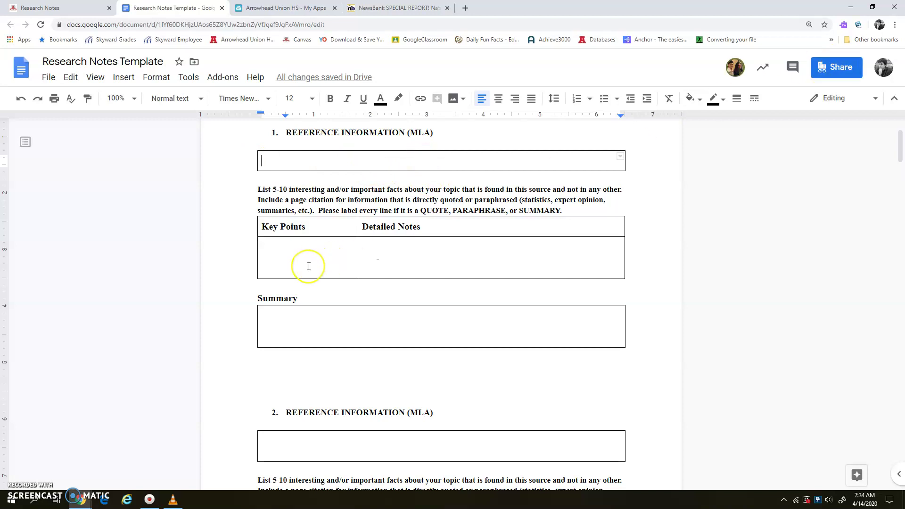
{"action": "left_click", "coordinate": [309, 266]}
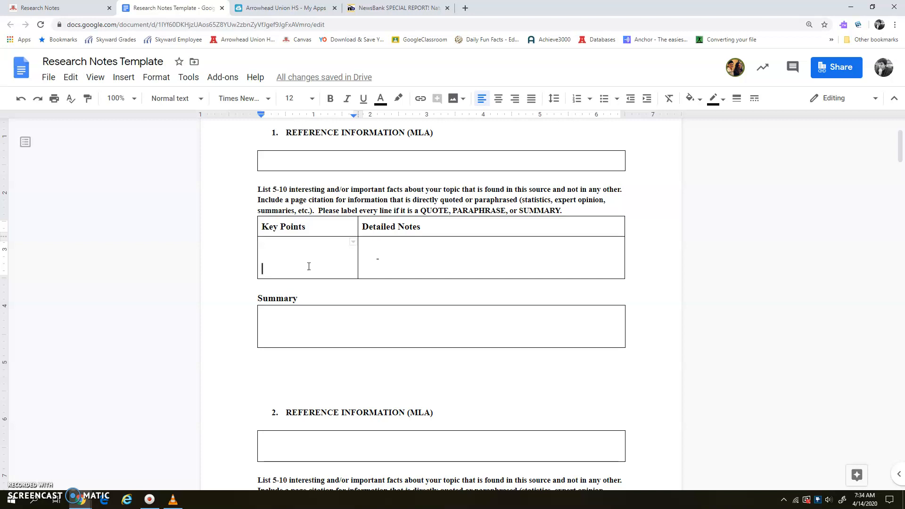
{"action": "left_click_drag", "start_coordinate": [555, 189], "coordinate": [602, 190]}
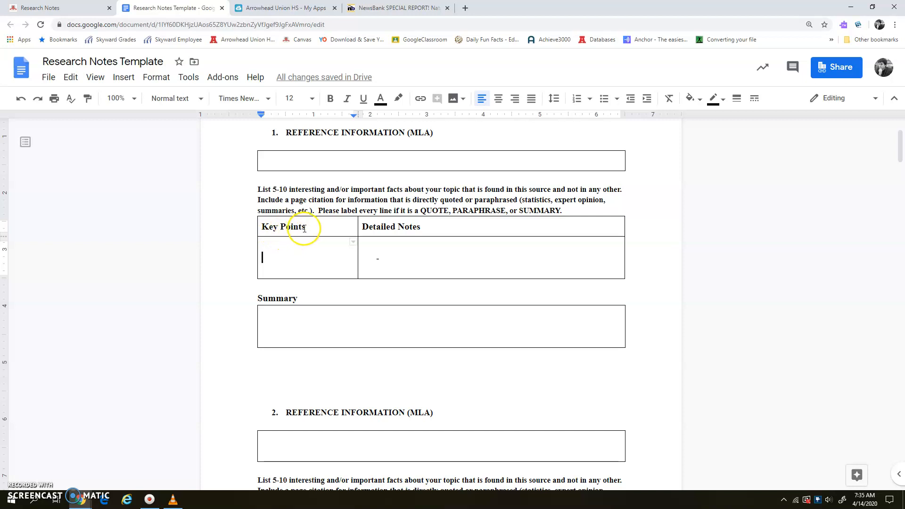
Enter the key point 'The body of the walrus' with the detail 'Walrus tusks are made out of diamond'.
{"action": "double_click", "coordinate": [283, 226]}
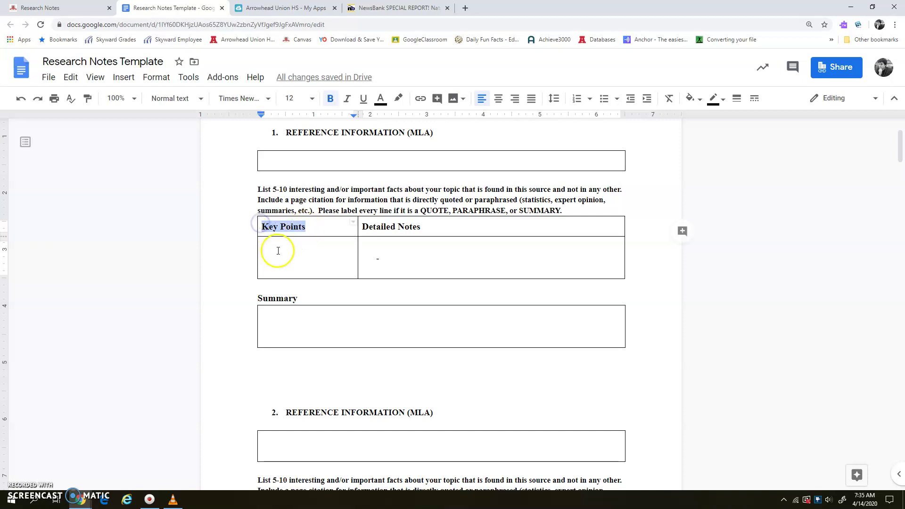
{"action": "left_click", "coordinate": [413, 259]}
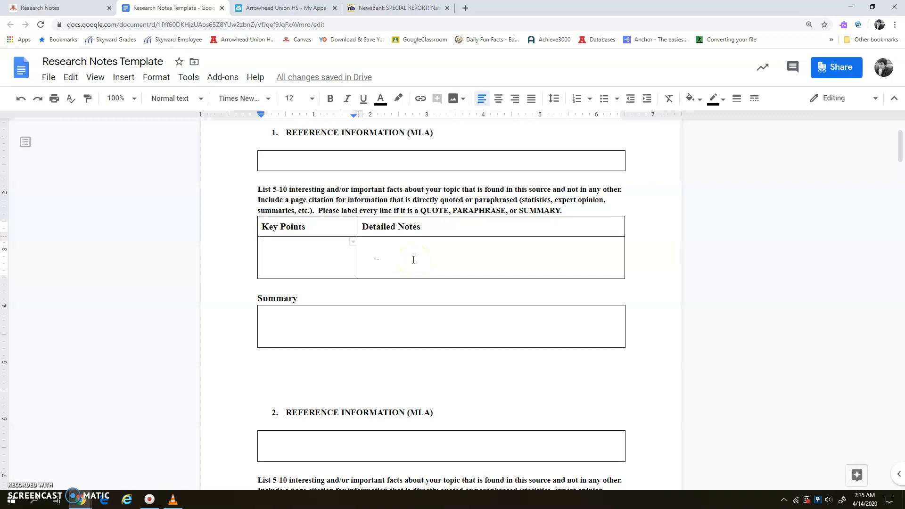
{"action": "left_click", "coordinate": [332, 260]}
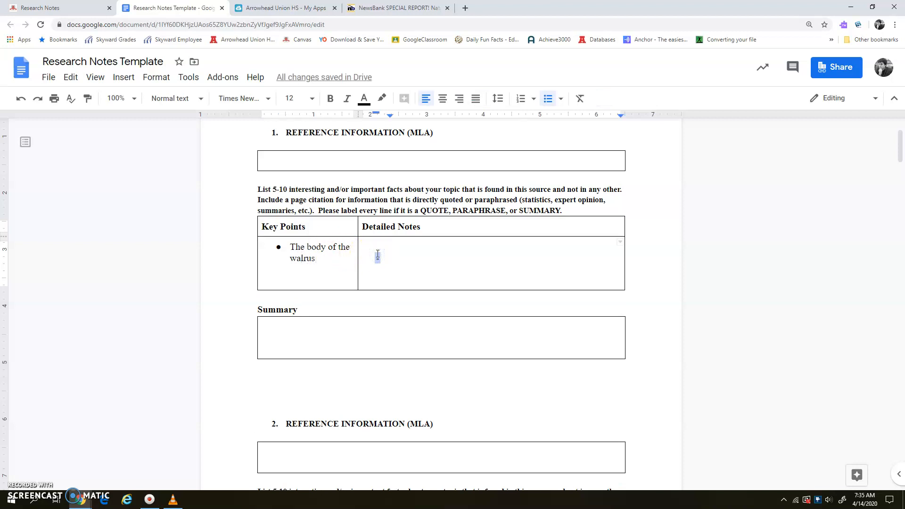
{"action": "left_click", "coordinate": [390, 256]}
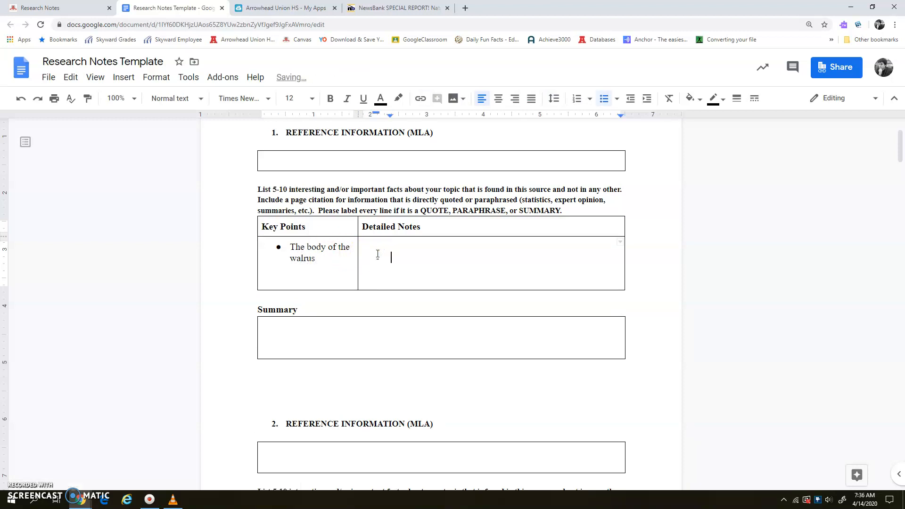
{"action": "type", "text": "Walrus"}
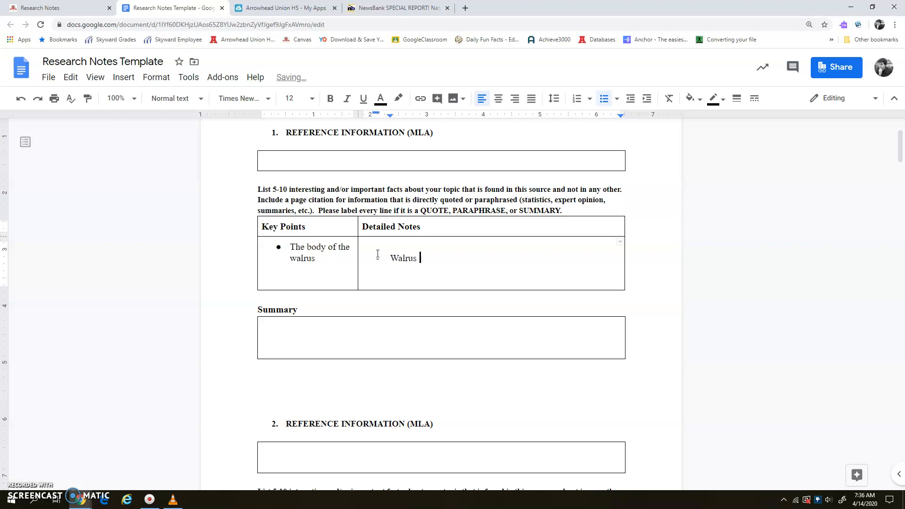
{"action": "type", "text": "tu"}
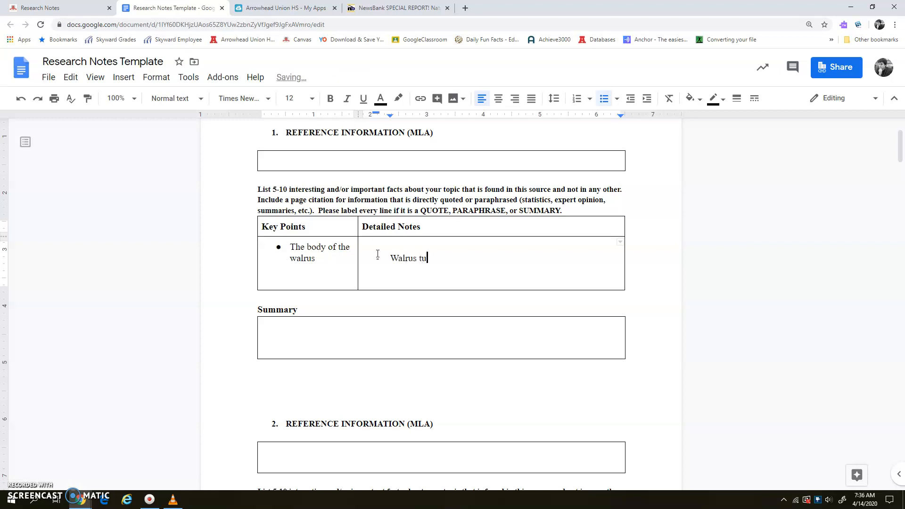
{"action": "type", "text": "sks are made ou"}
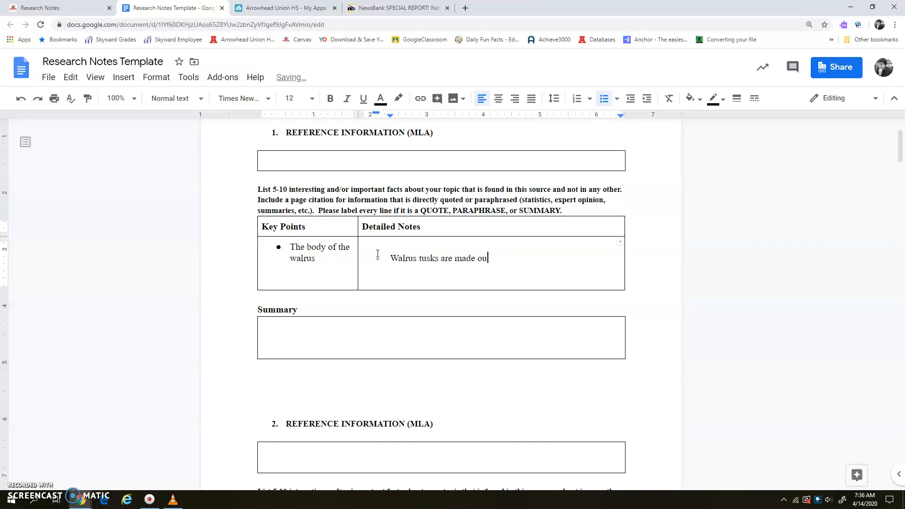
{"action": "type", "text": "t of diamond"}
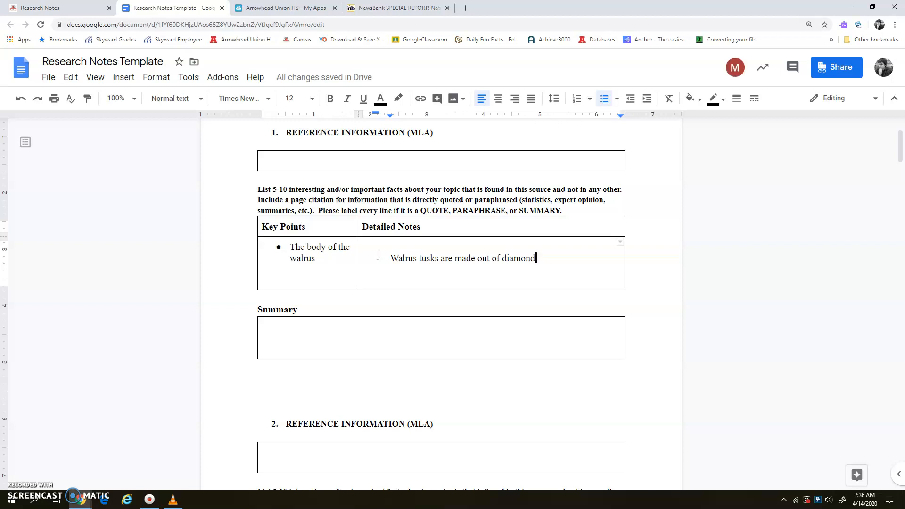
Point out the key point and the instruction to label every line as quote or PARAPHRASE, starting a quote mark.
{"action": "left_click_drag", "start_coordinate": [291, 246], "coordinate": [315, 258]}
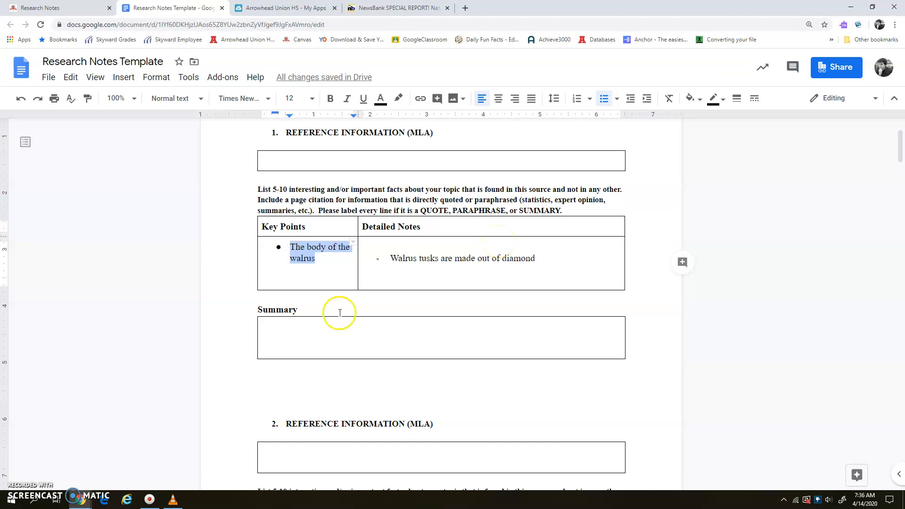
{"action": "mouse_move", "coordinate": [311, 286]}
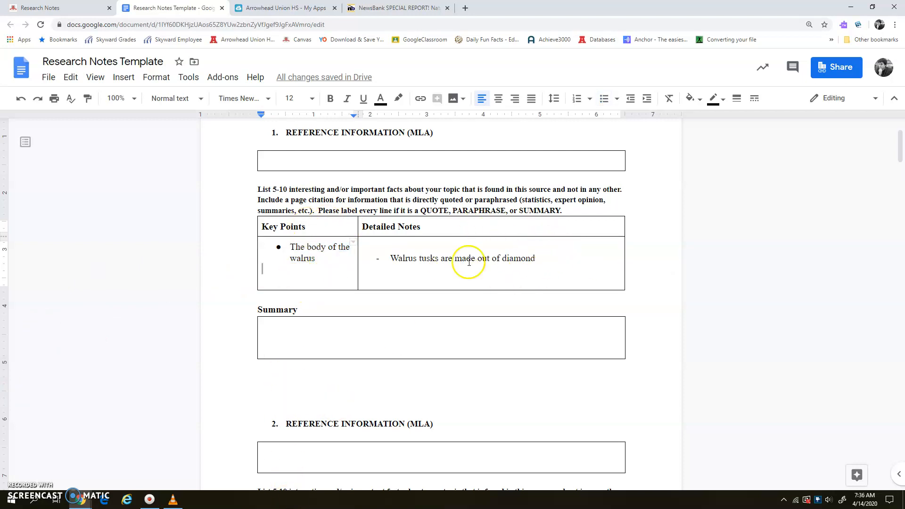
{"action": "mouse_move", "coordinate": [524, 266]}
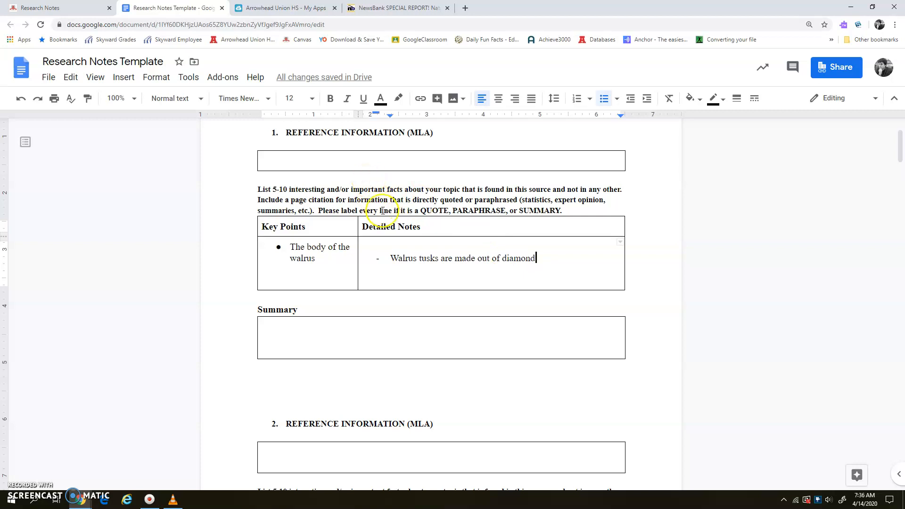
{"action": "double_click", "coordinate": [431, 212]}
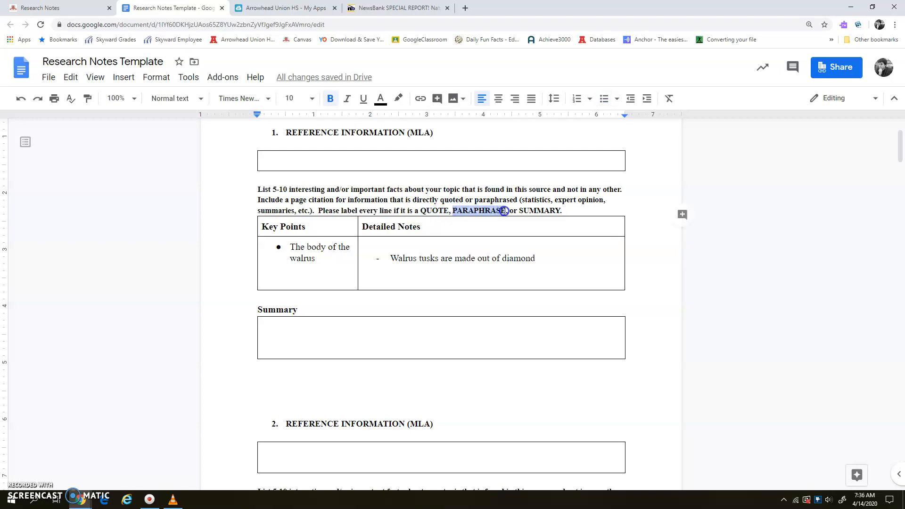
{"action": "left_click_drag", "start_coordinate": [505, 210], "coordinate": [559, 210]}
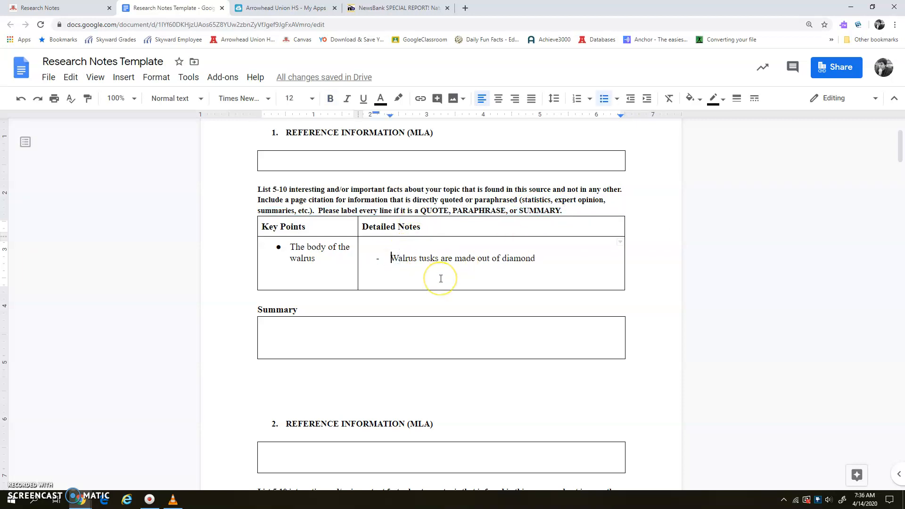
{"action": "type", "text": "\""}
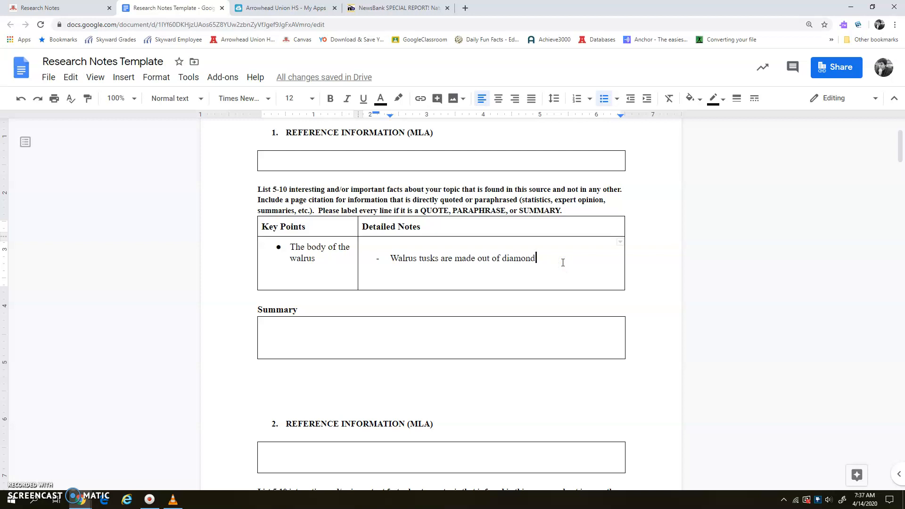
Add notes that walrus blubber helps keep them warm and walrus whiskers are made of fine hairs.
{"action": "key", "text": "Enter"}
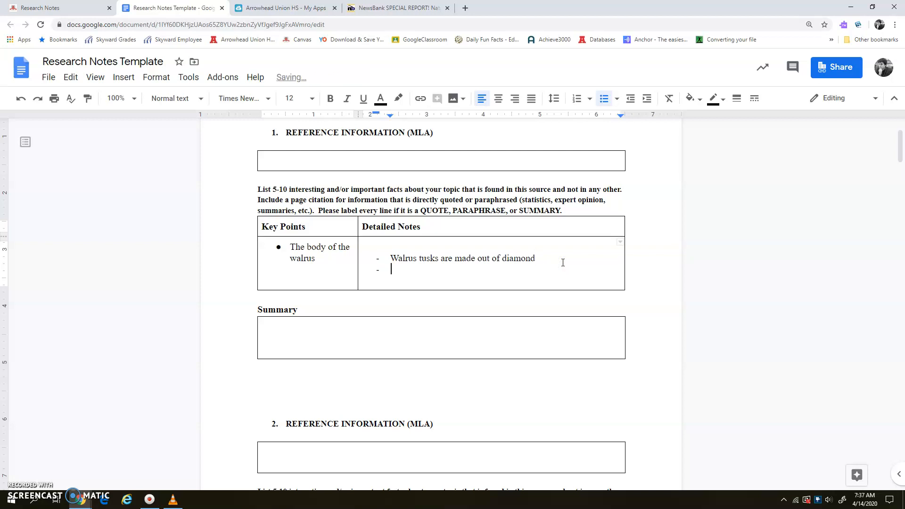
{"action": "type", "text": "walrus"}
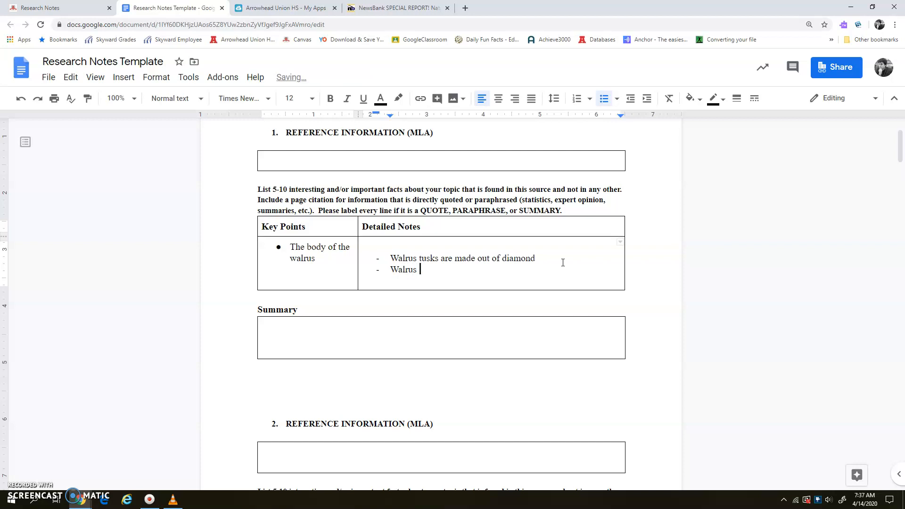
{"action": "type", "text": "bl"}
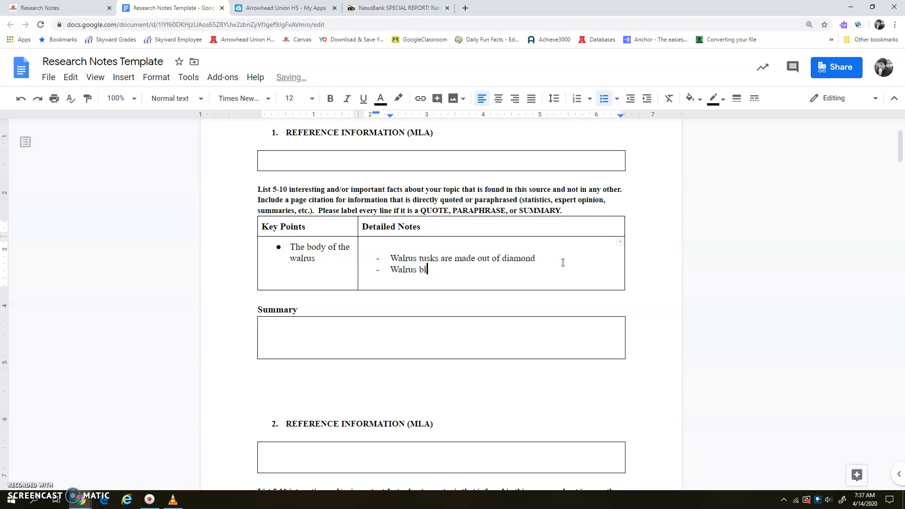
{"action": "type", "text": "ubber helps keep the animal warm"}
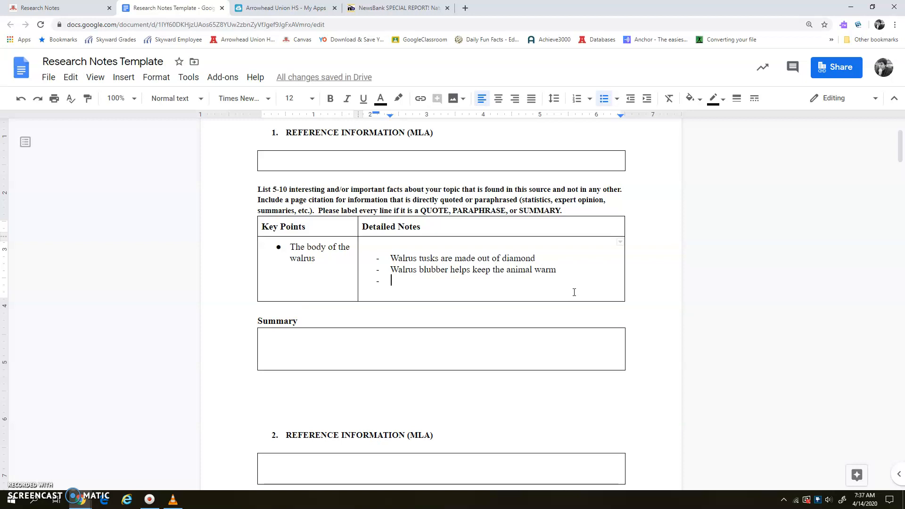
{"action": "type", "text": "wal"}
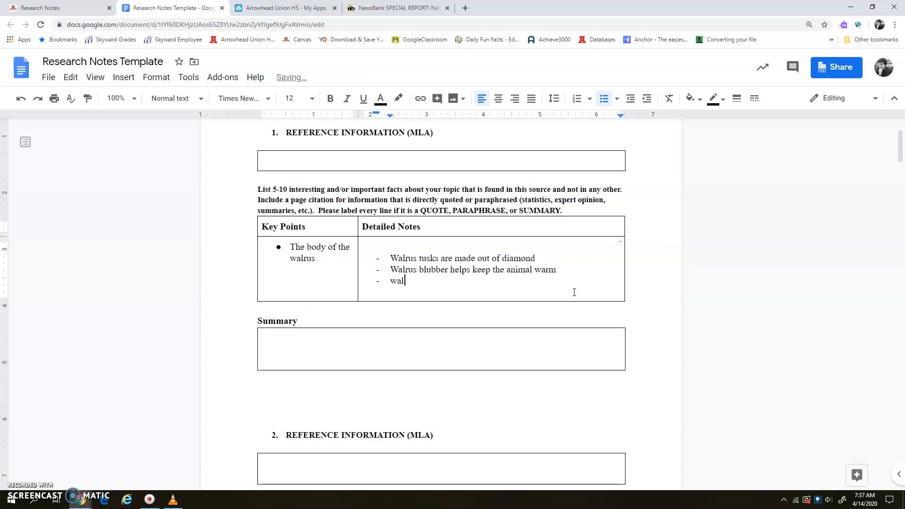
{"action": "type", "text": "Walrus wiske"}
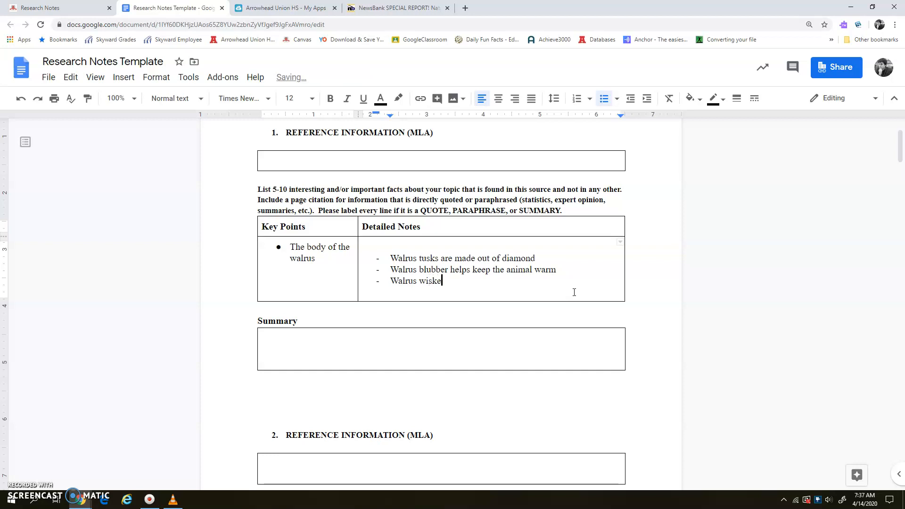
{"action": "type", "text": "rs are made"}
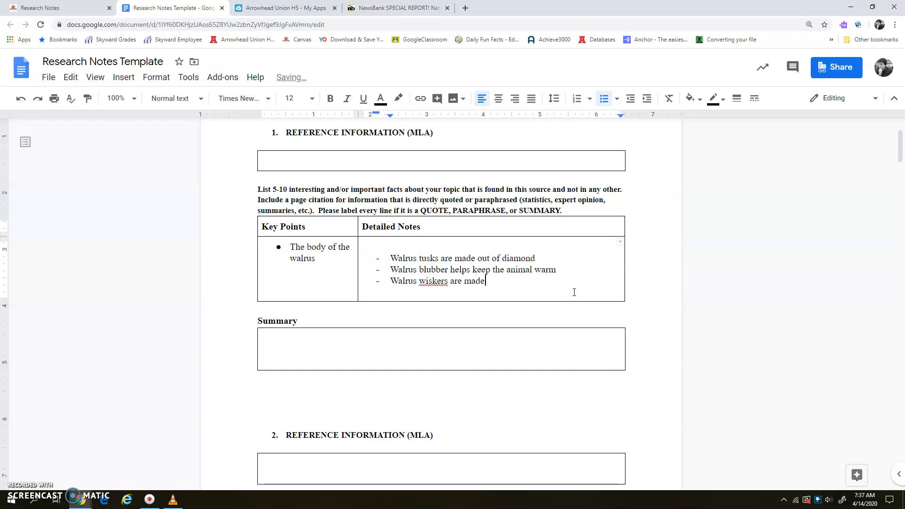
Fix the spelling of whiskers, finish 'of fine hairs', and tag the lines (p) for paraphrase.
{"action": "left_click", "coordinate": [431, 281]}
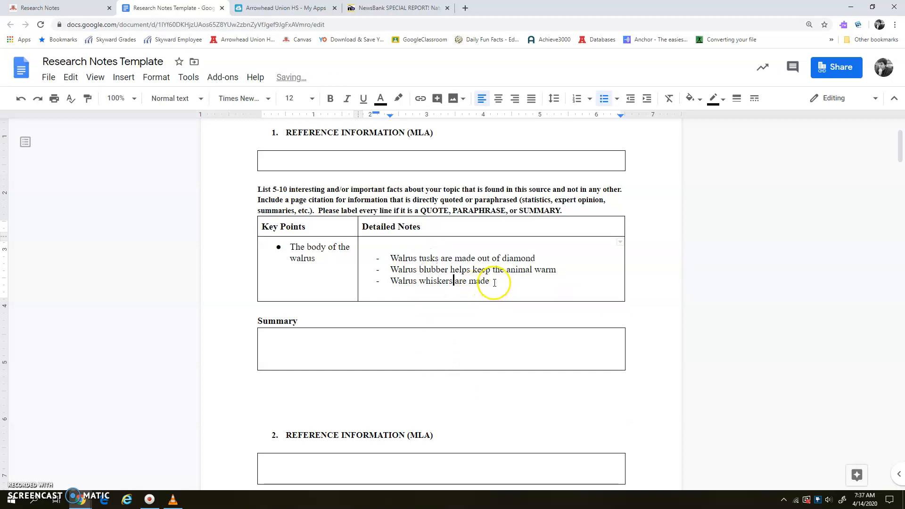
{"action": "type", "text": "of"}
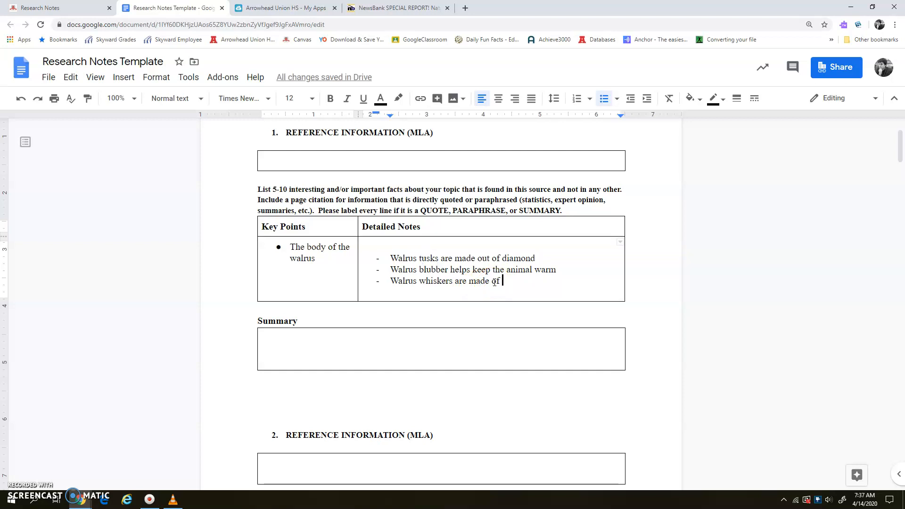
{"action": "type", "text": "fine hairs"}
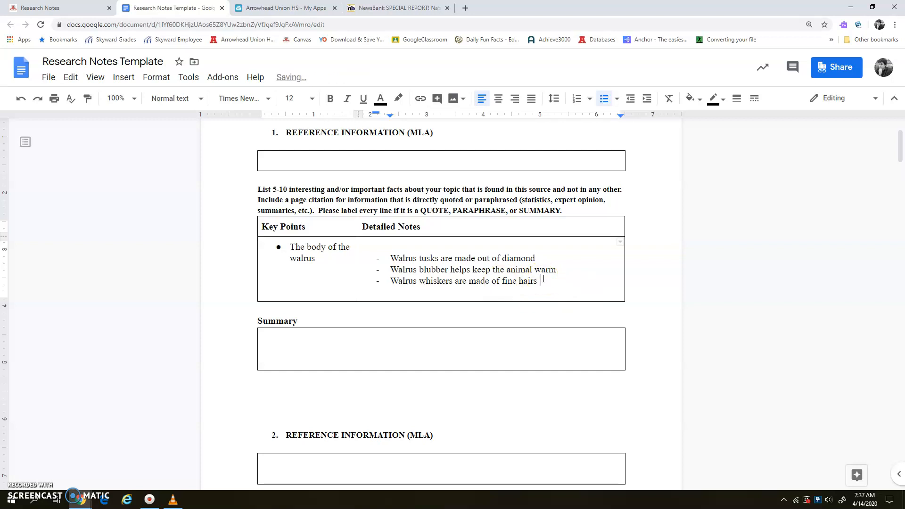
{"action": "type", "text": "(p)"}
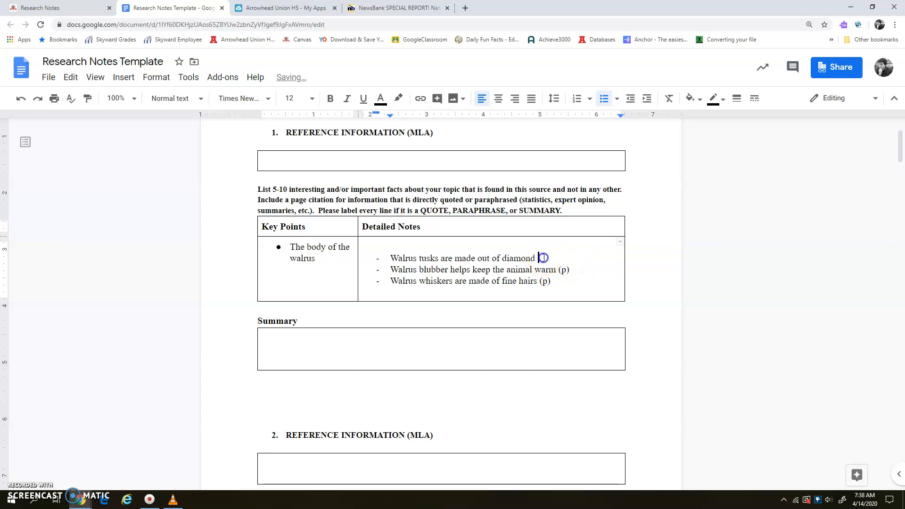
Label the tusks note as a quotation with (Q) and highlight the two paraphrased notes.
{"action": "type", "text": "(Q"}
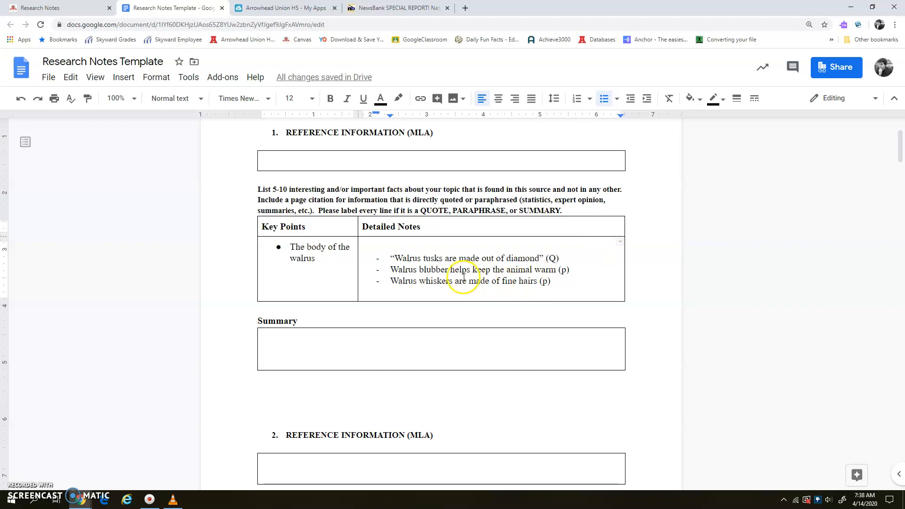
{"action": "left_click_drag", "start_coordinate": [390, 270], "coordinate": [551, 269]}
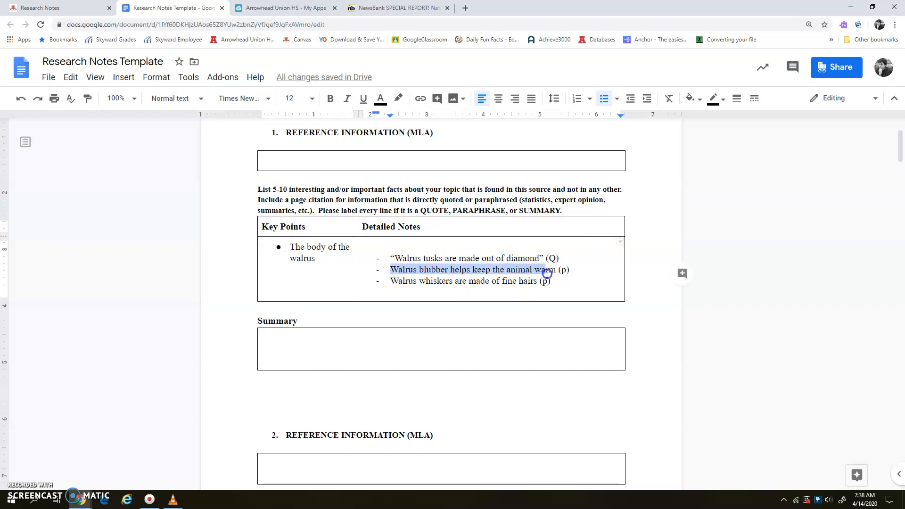
{"action": "left_click_drag", "start_coordinate": [545, 270], "coordinate": [554, 280]}
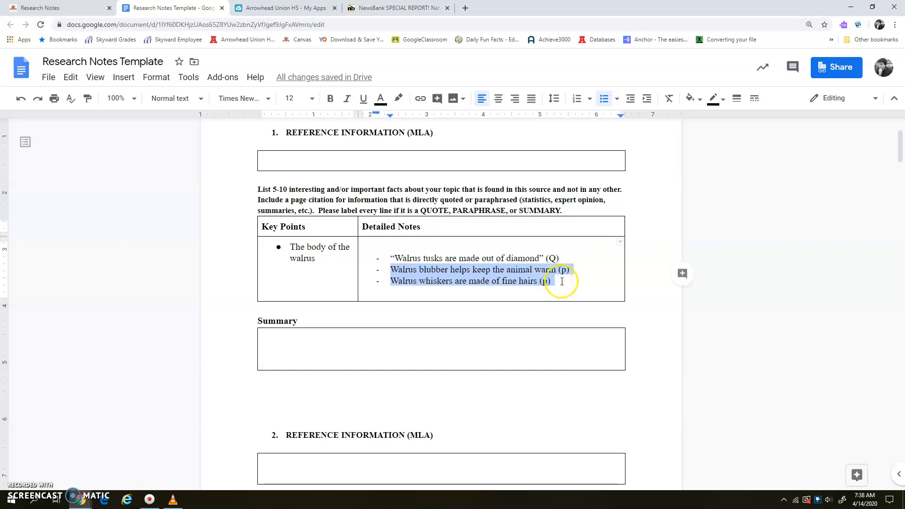
Add the page range (17-18) after the (Q) label on the tusks quote note.
{"action": "left_click", "coordinate": [562, 258]}
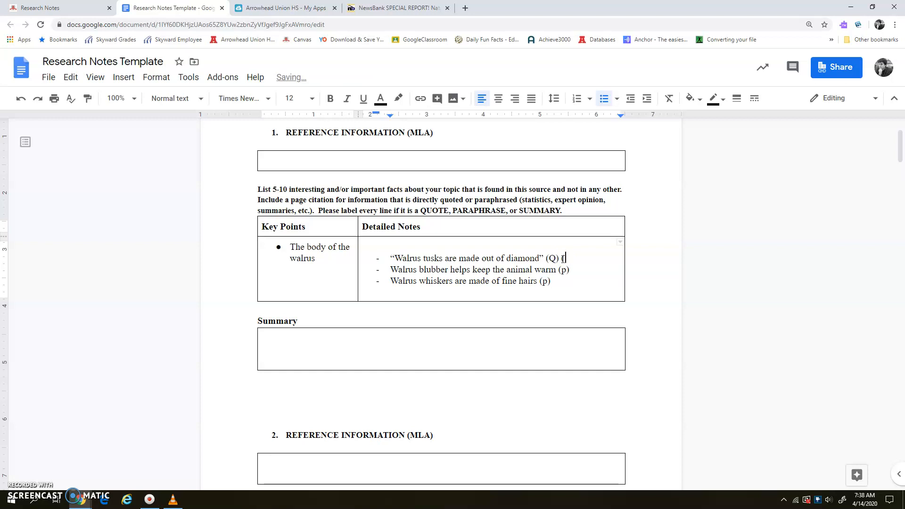
{"action": "type", "text": "17-"}
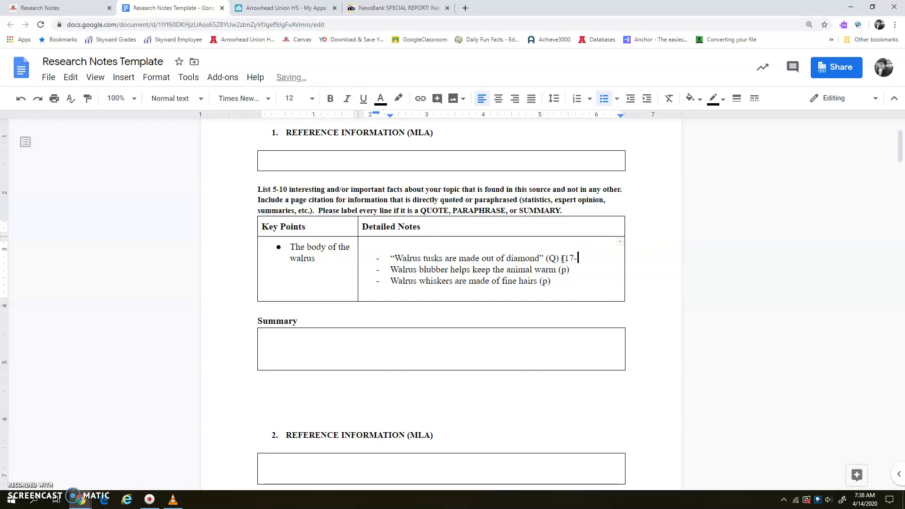
{"action": "type", "text": "18)"}
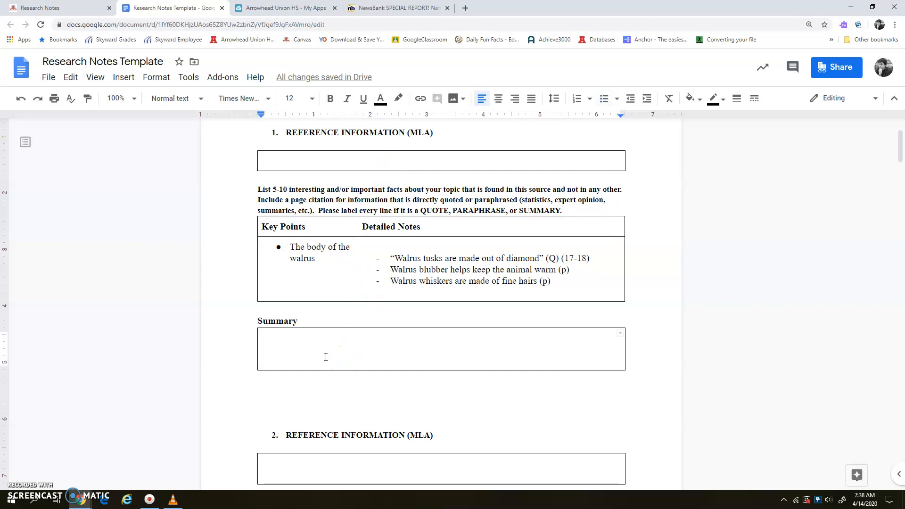
Write the Summary: the source had great basic walrus body information to help the physical-nature paragraph.
{"action": "left_click", "coordinate": [326, 356]}
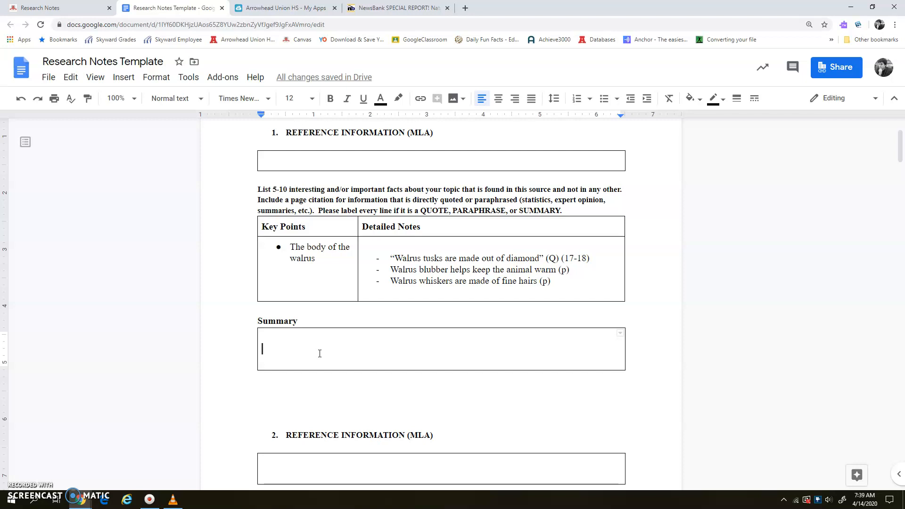
{"action": "type", "text": "This"}
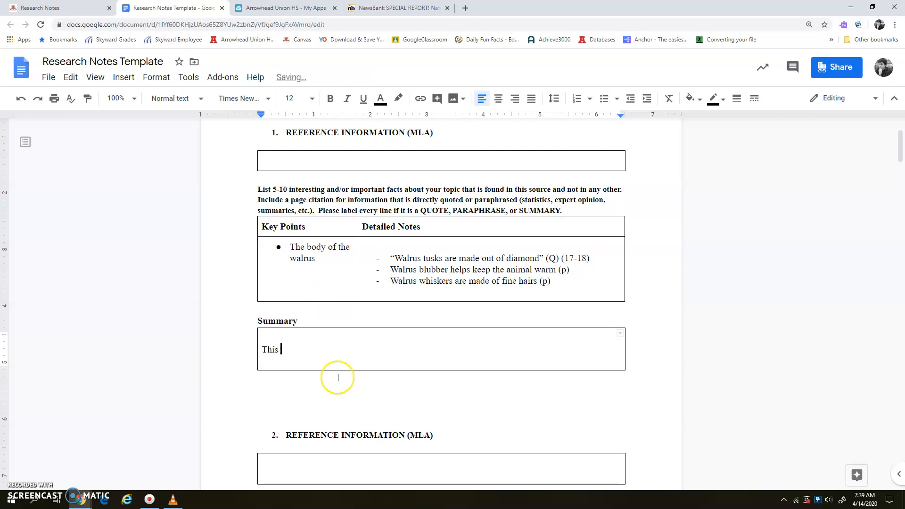
{"action": "type", "text": "source had gre"}
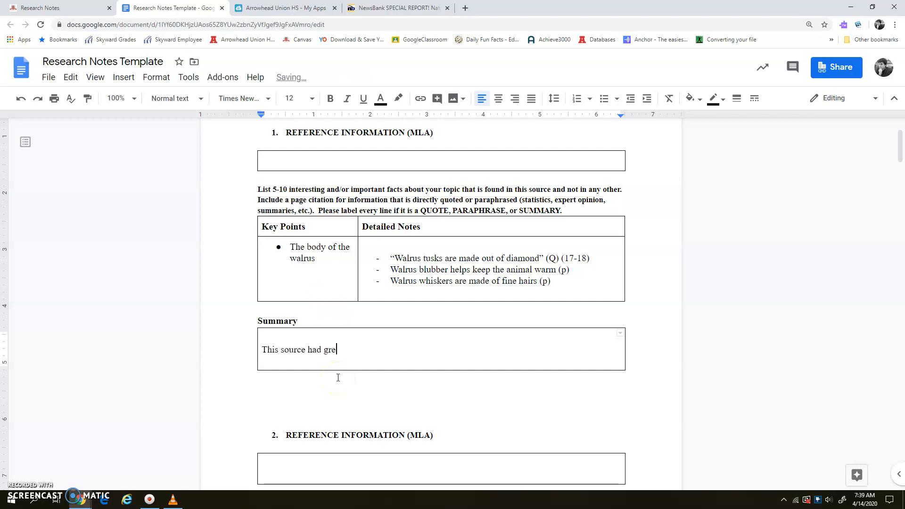
{"action": "type", "text": "at basic inform"}
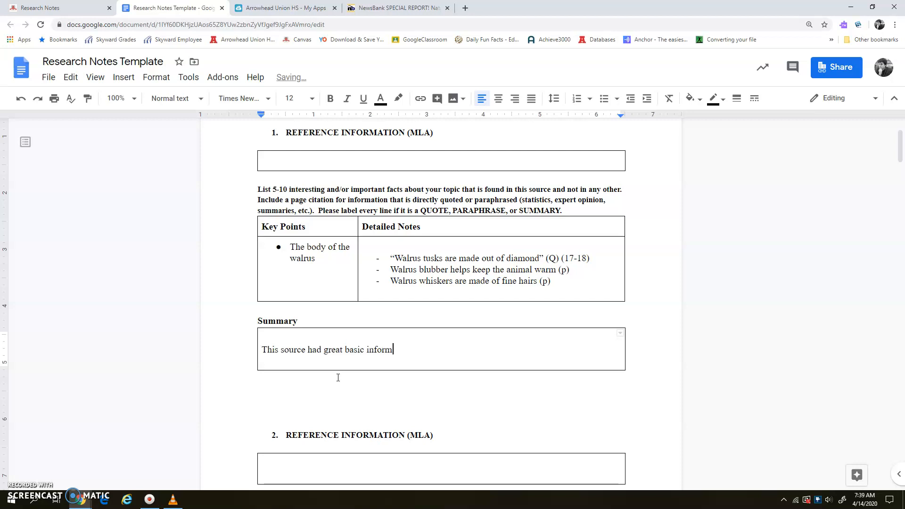
{"action": "type", "text": "ation about"}
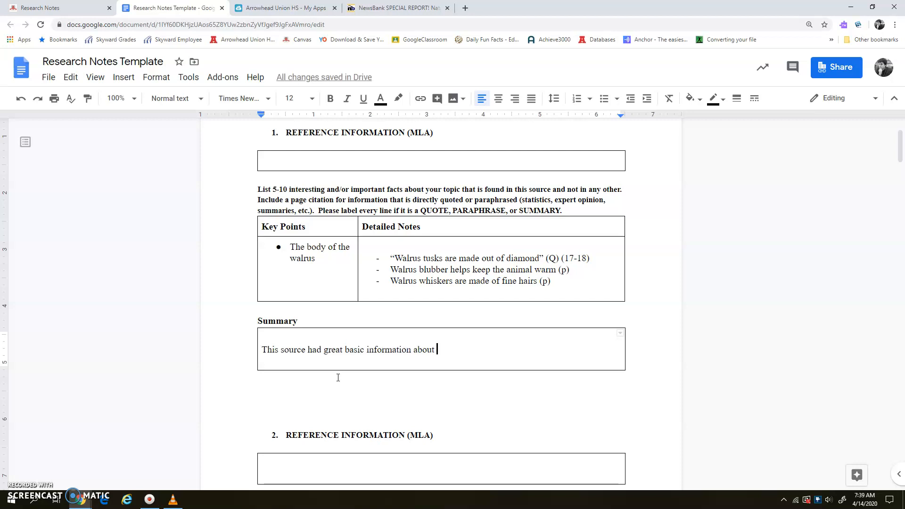
{"action": "type", "text": "the body of walruses. This will help me"}
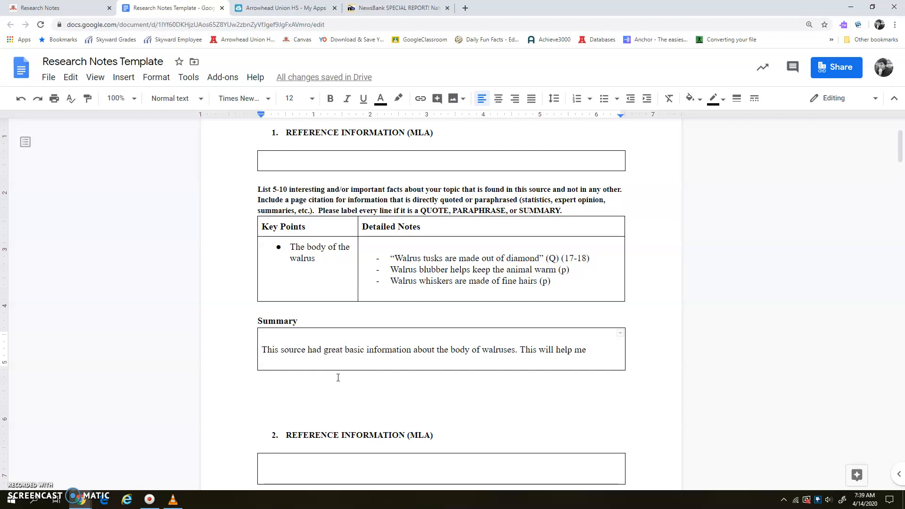
{"action": "type", "text": "write"}
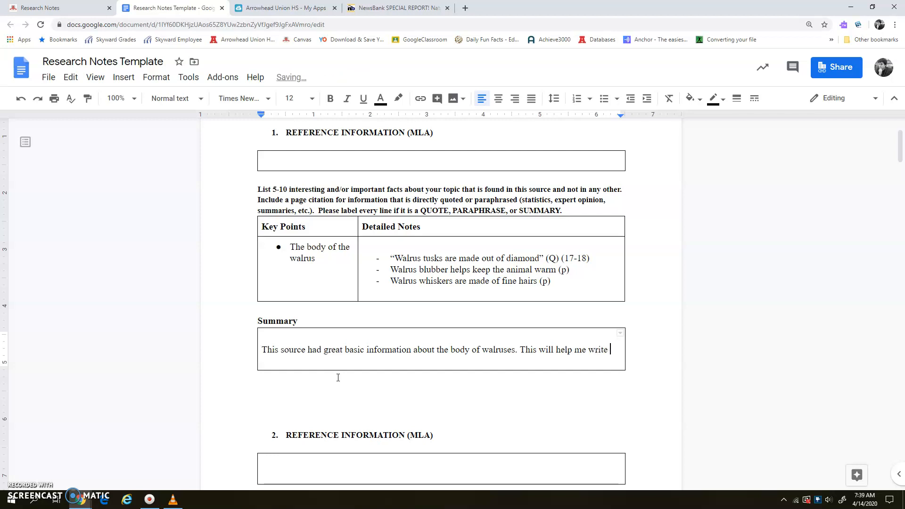
{"action": "type", "text": "my paragraph abou"}
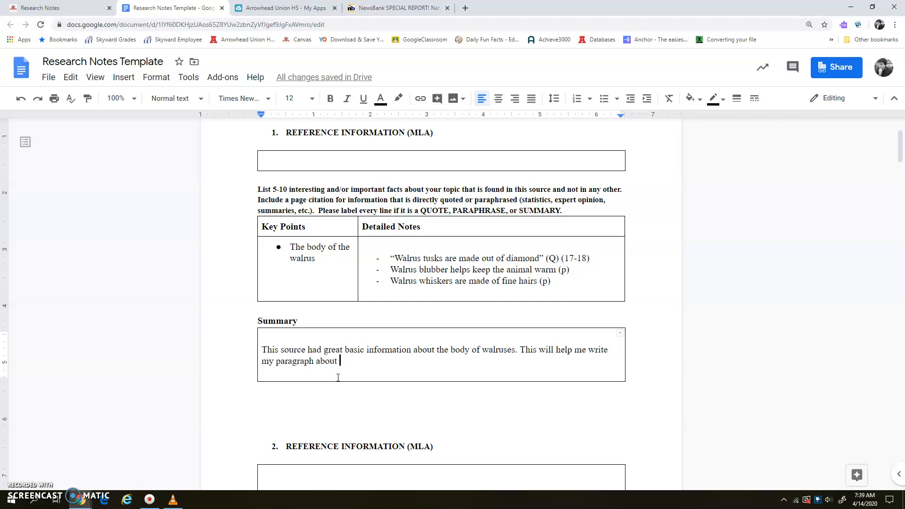
{"action": "type", "text": "the physi"}
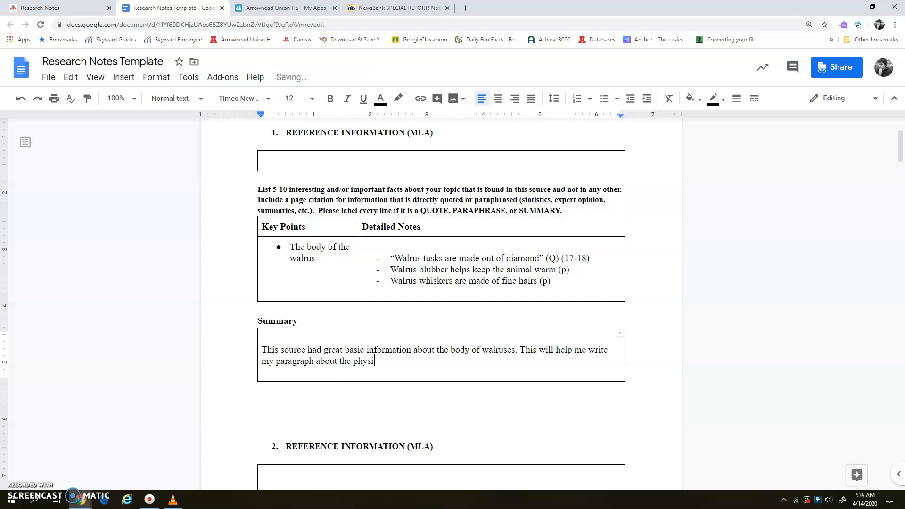
{"action": "type", "text": "cal nature of th"}
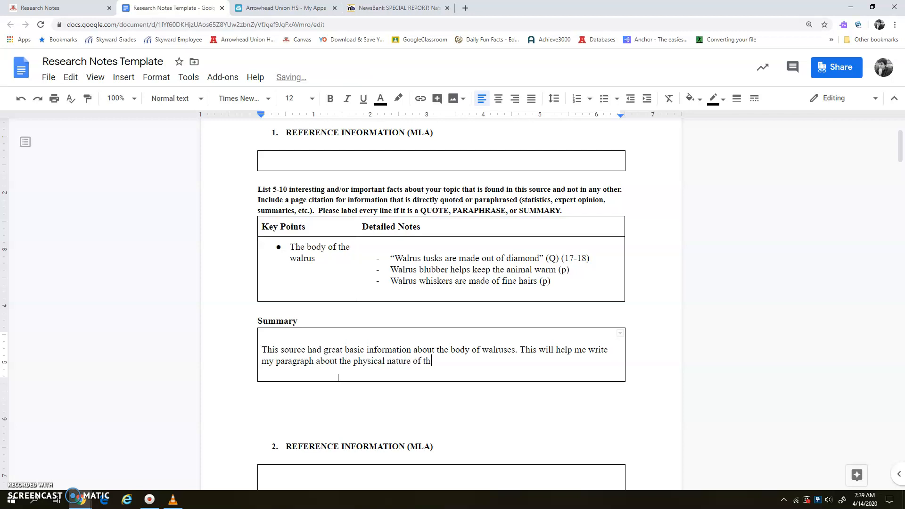
{"action": "type", "text": "e walrus."}
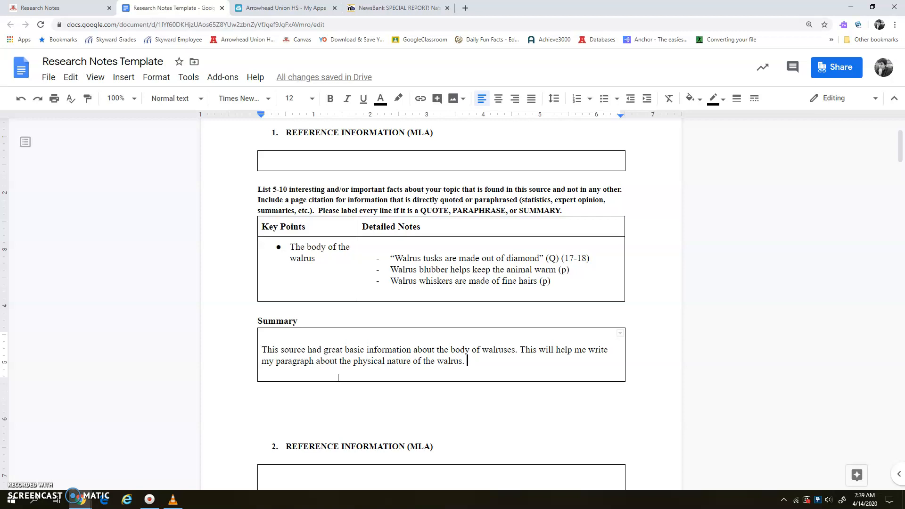
{"action": "mouse_move", "coordinate": [290, 298]}
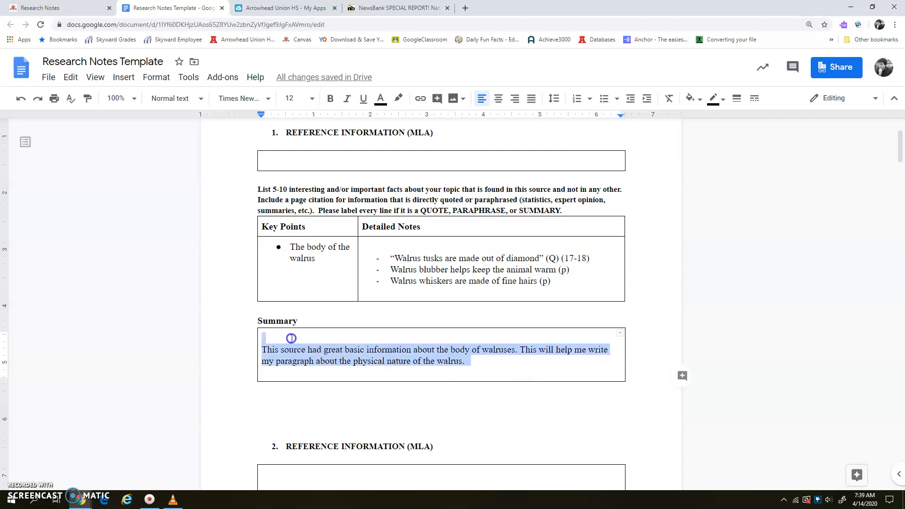
Delete the walrus example so section 1 is blank, then scroll through the remaining template sections.
{"action": "key", "text": "Delete"}
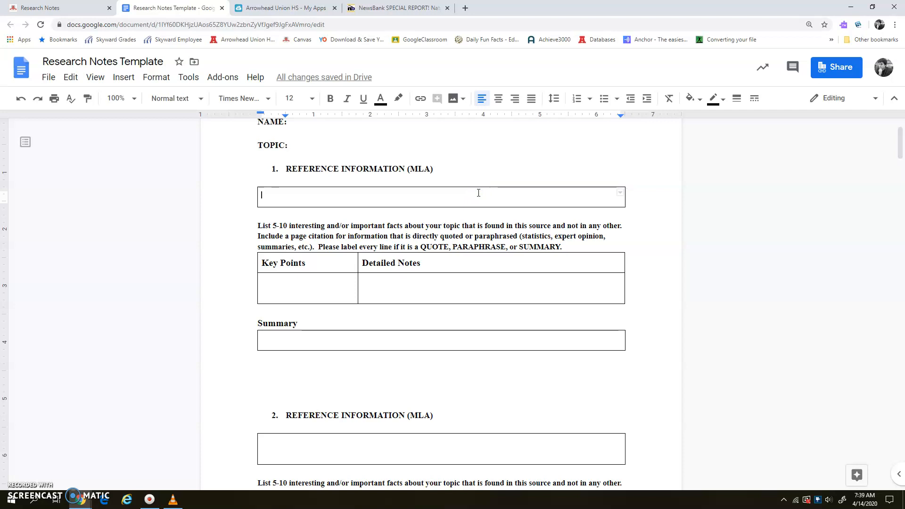
{"action": "scroll", "scroll_direction": "down", "scroll_amount": 3}
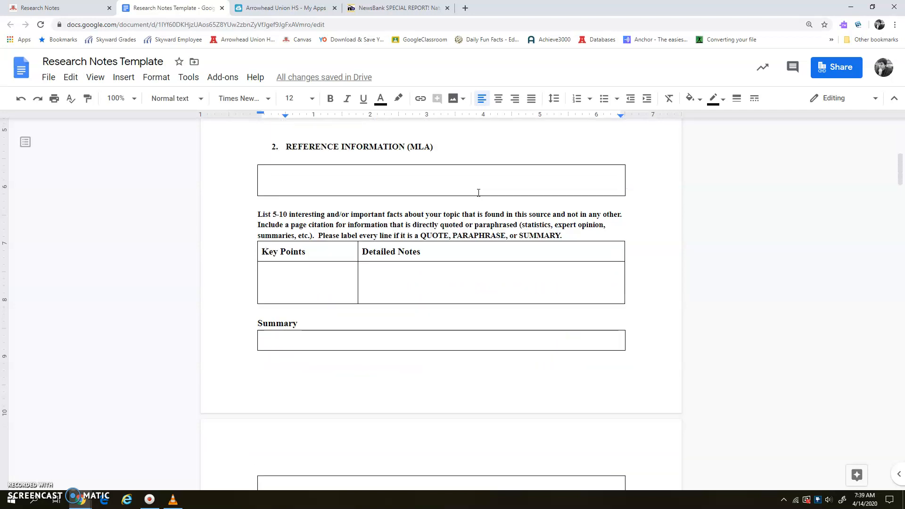
{"action": "scroll", "scroll_direction": "down", "scroll_amount": 3}
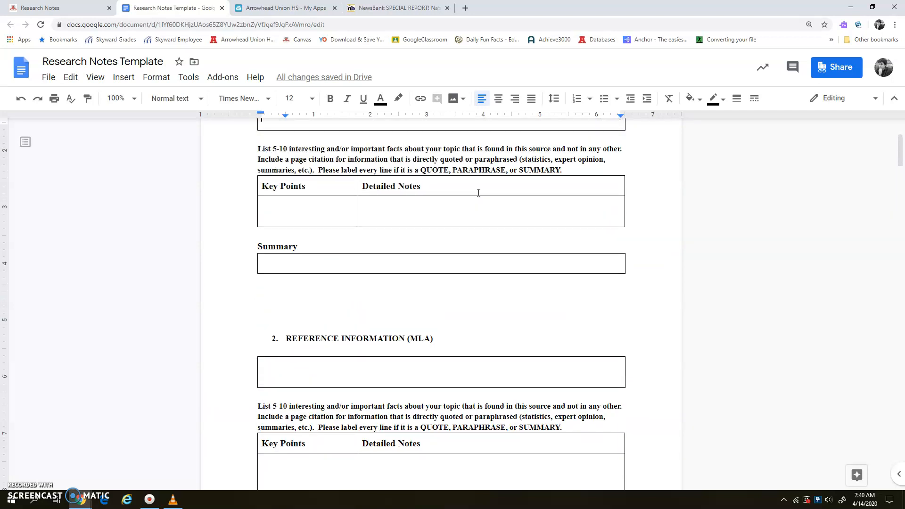
{"action": "scroll", "scroll_direction": "up", "scroll_amount": 3}
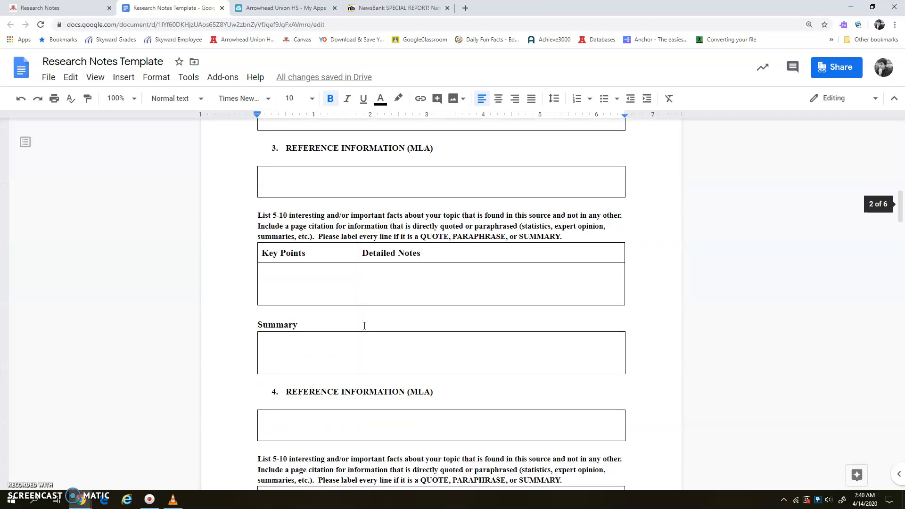
{"action": "scroll", "scroll_direction": "down", "scroll_amount": 3}
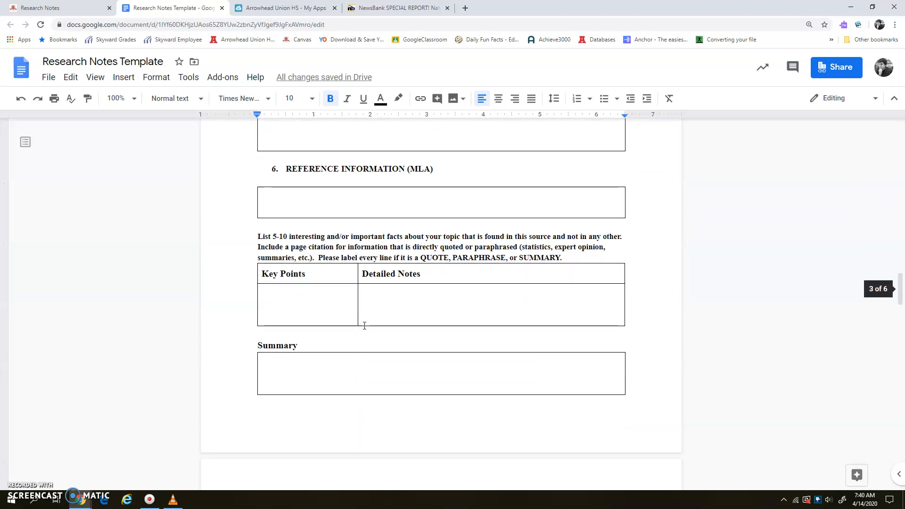
{"action": "scroll", "scroll_direction": "down", "scroll_amount": 3}
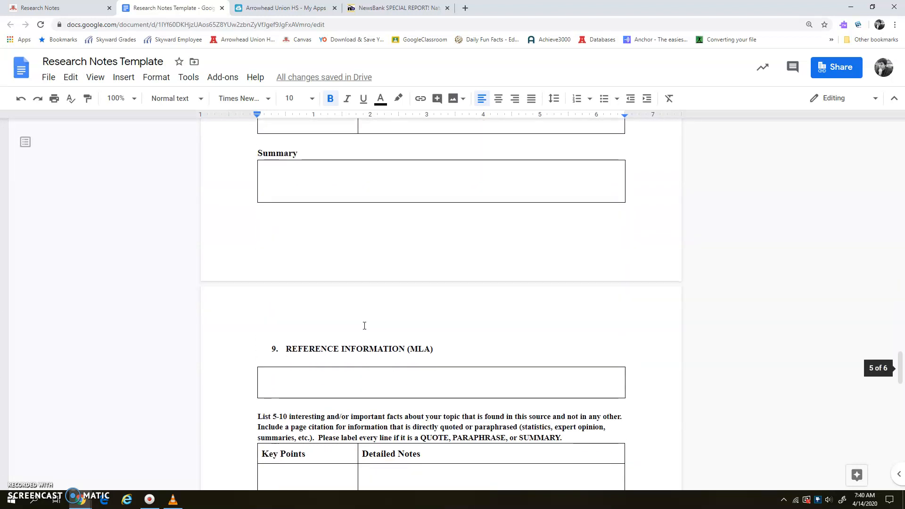
{"action": "scroll", "scroll_direction": "down", "scroll_amount": 3}
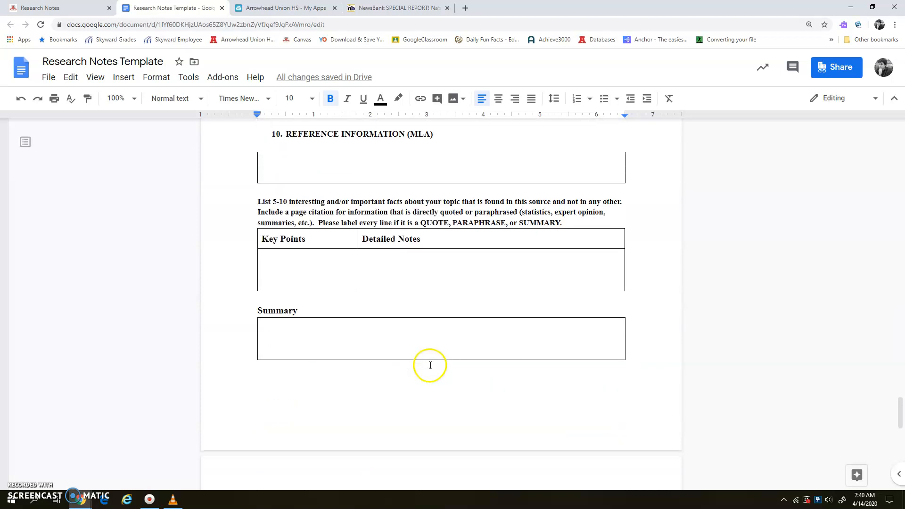
{"action": "scroll", "scroll_direction": "down", "scroll_amount": 3}
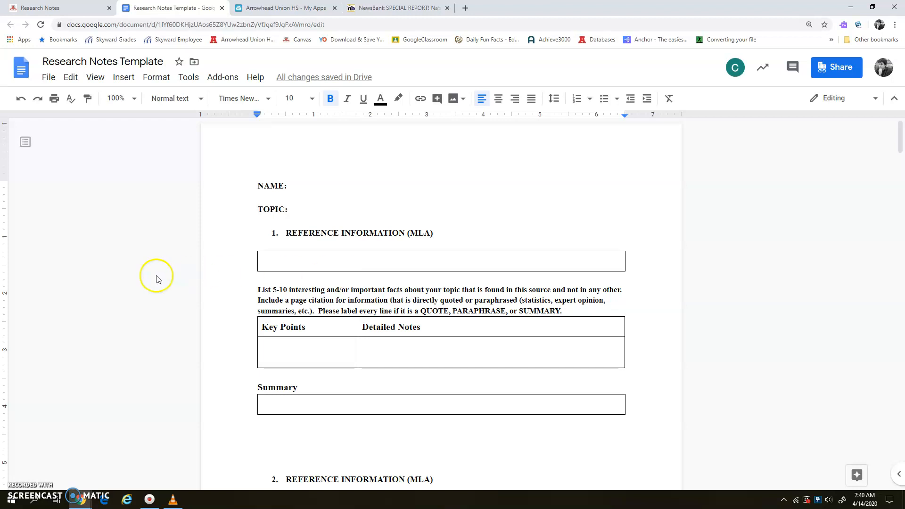
{"action": "mouse_move", "coordinate": [80, 349]}
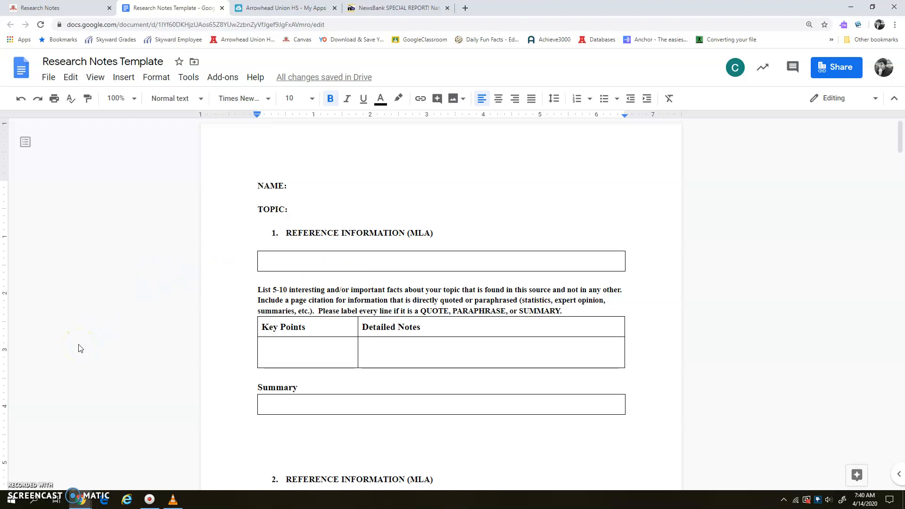